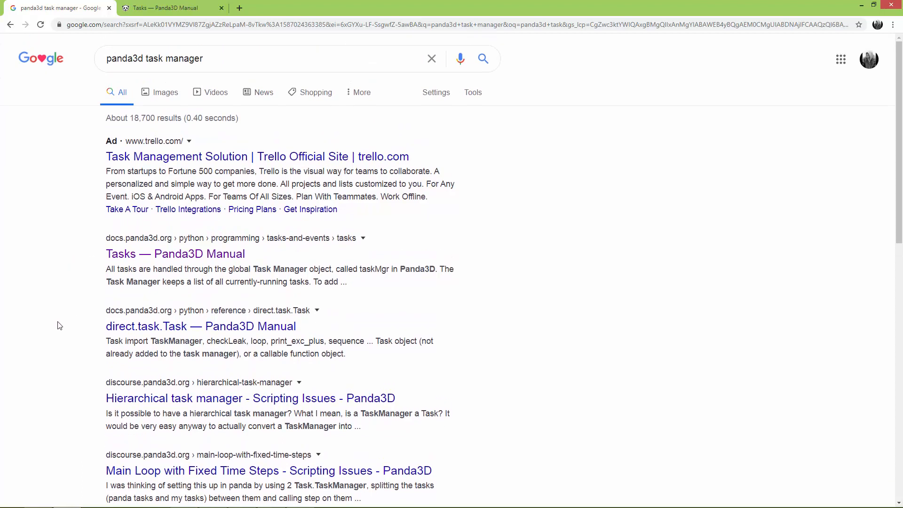
{"action": "mouse_move", "coordinate": [160, 165]}
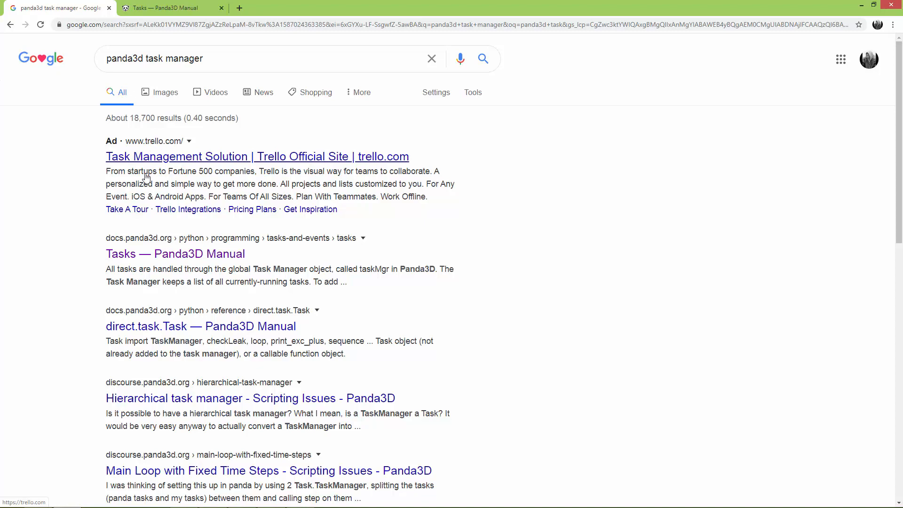
{"action": "mouse_move", "coordinate": [175, 253]}
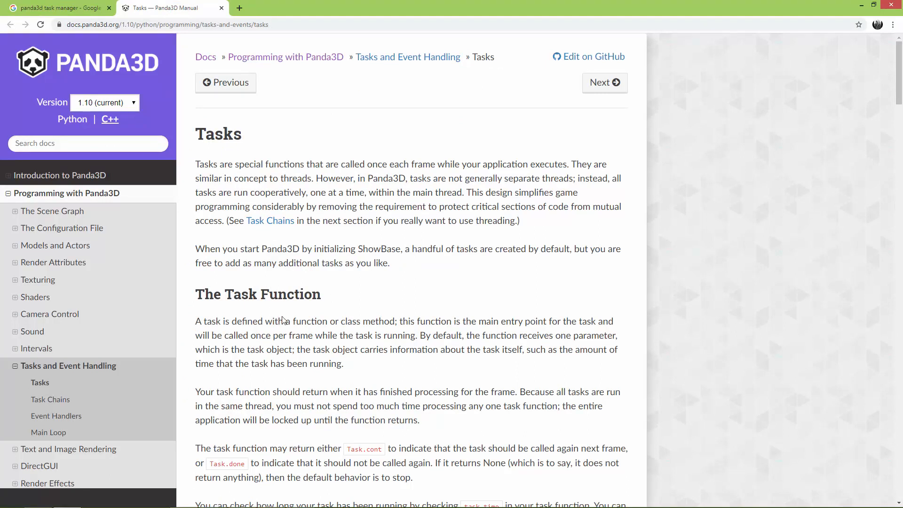
{"action": "mouse_move", "coordinate": [283, 344]}
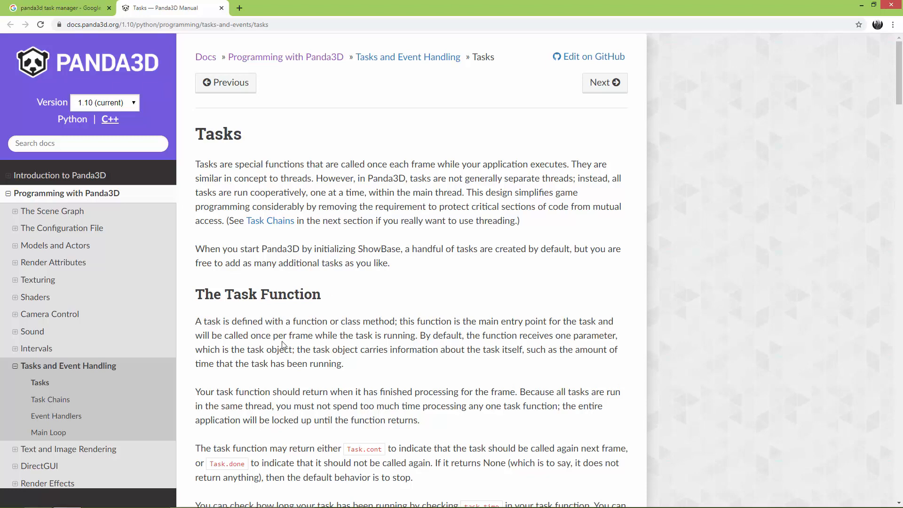
Scroll the Tasks page and highlight the sentences on returning Task.cont or Task.done.
{"action": "scroll", "scroll_direction": "down", "scroll_amount": 3}
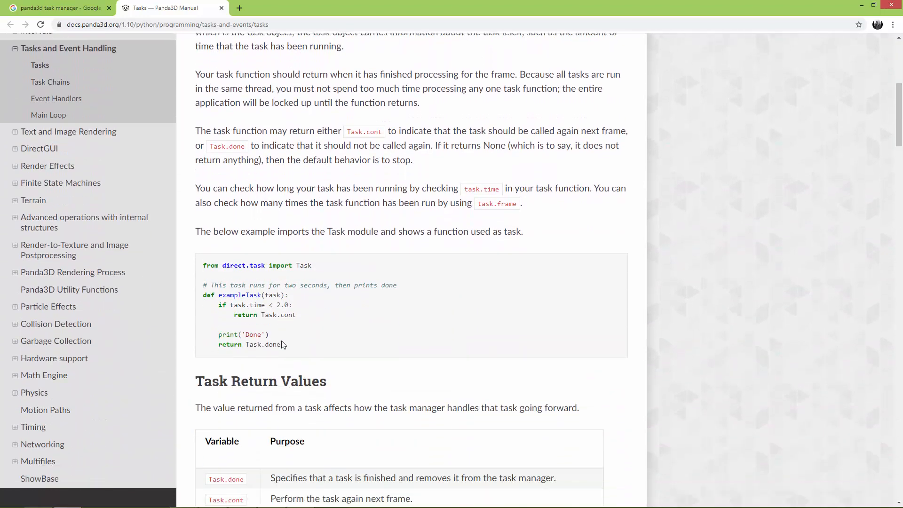
{"action": "scroll", "scroll_direction": "down", "scroll_amount": 3}
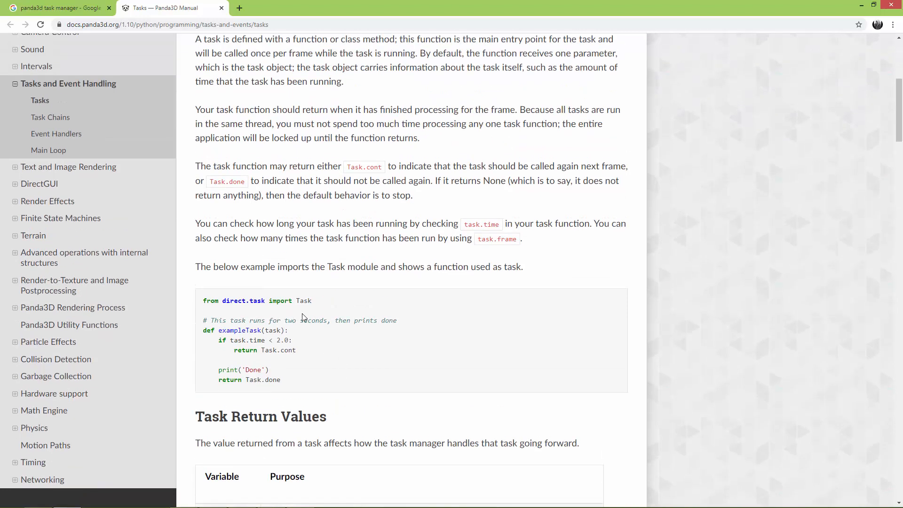
{"action": "mouse_move", "coordinate": [337, 317]}
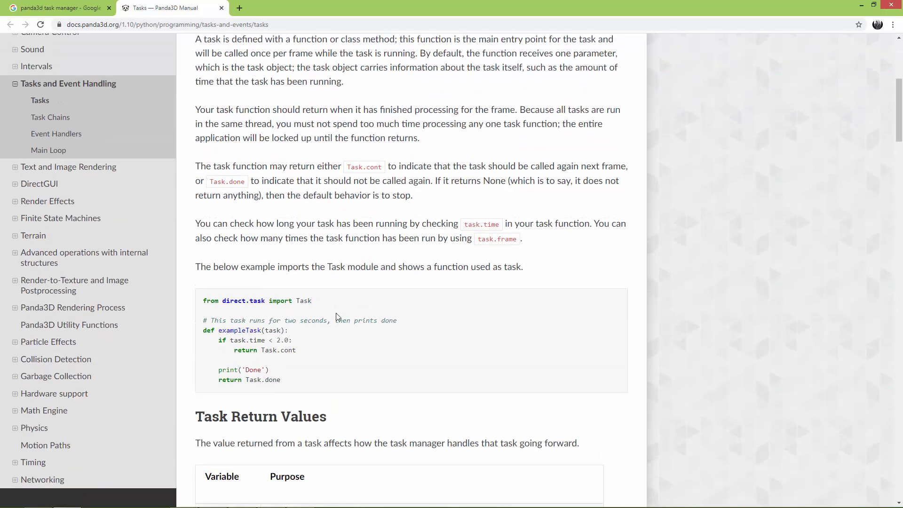
{"action": "mouse_move", "coordinate": [356, 298]}
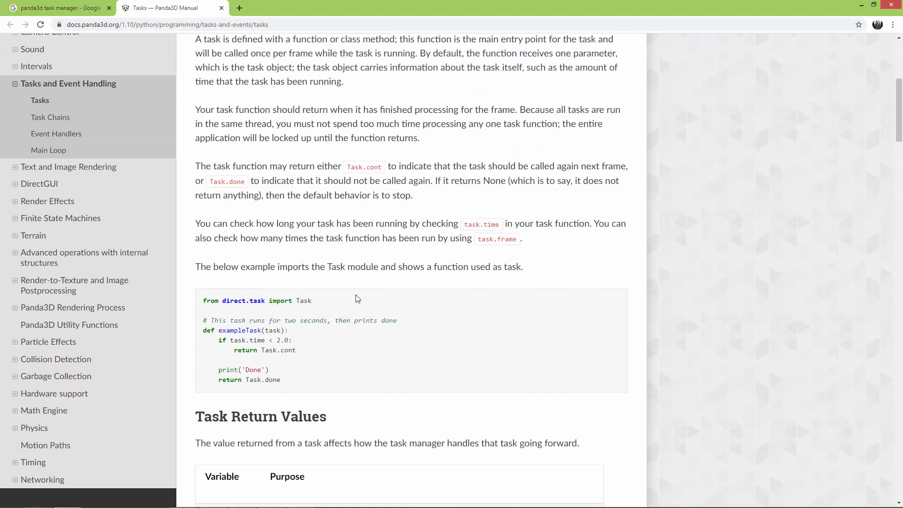
{"action": "mouse_move", "coordinate": [349, 166]}
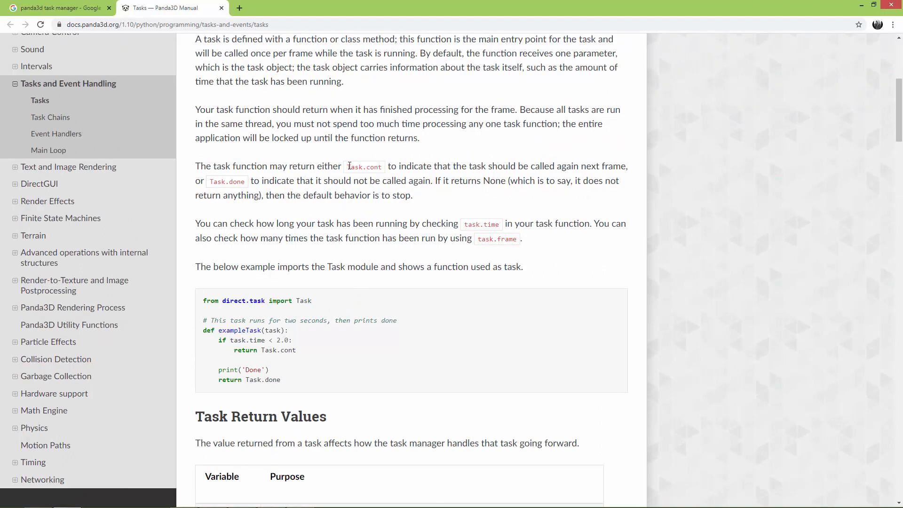
{"action": "double_click", "coordinate": [364, 167]}
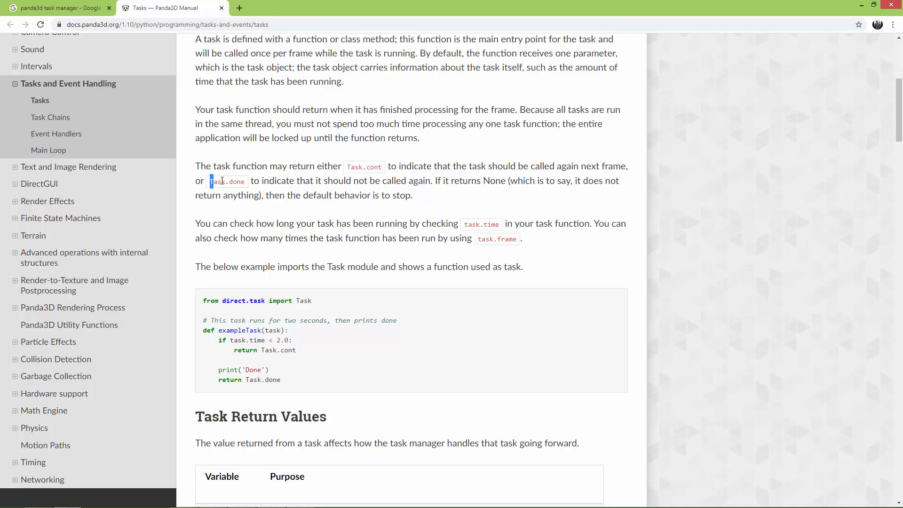
{"action": "left_click", "coordinate": [203, 162]}
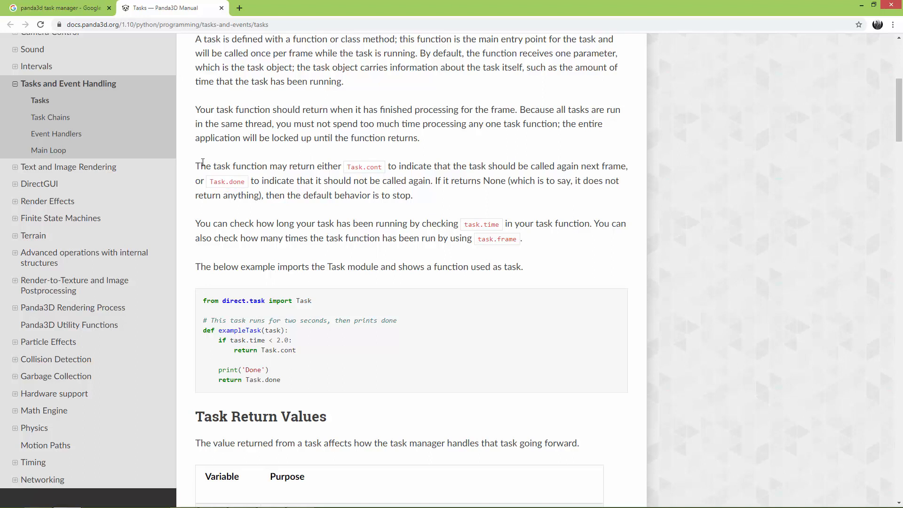
{"action": "left_click_drag", "start_coordinate": [201, 166], "coordinate": [341, 166]}
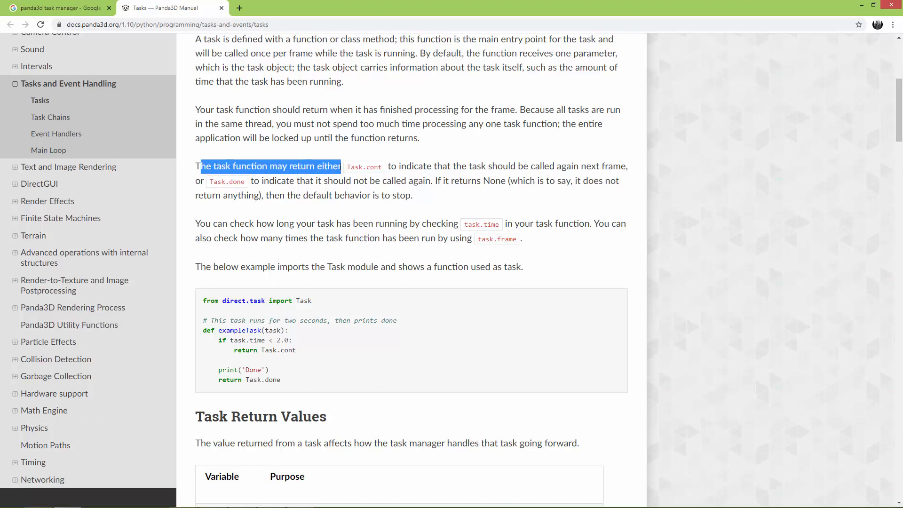
{"action": "left_click", "coordinate": [403, 167]}
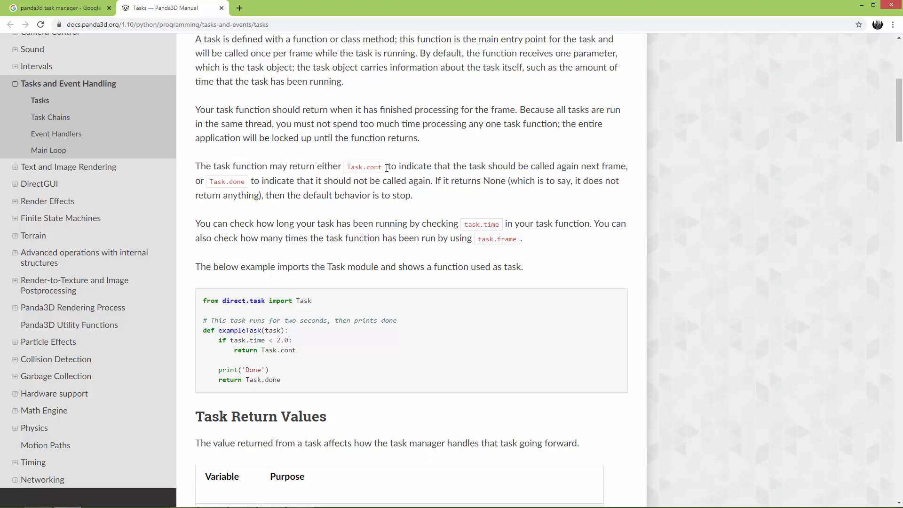
{"action": "left_click_drag", "start_coordinate": [388, 166], "coordinate": [573, 166]}
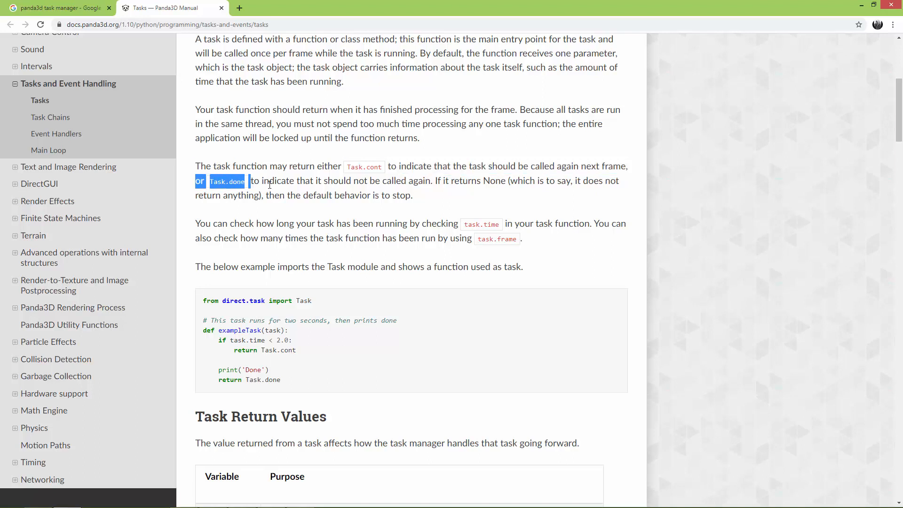
{"action": "left_click_drag", "start_coordinate": [260, 180], "coordinate": [382, 180]}
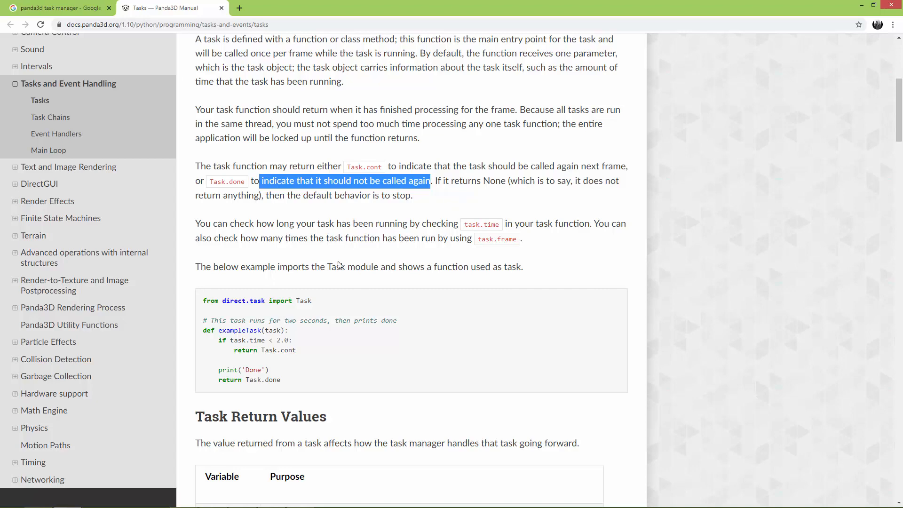
Scroll to the Task Return Values table and highlight what Task.again does.
{"action": "scroll", "scroll_direction": "down", "scroll_amount": 3}
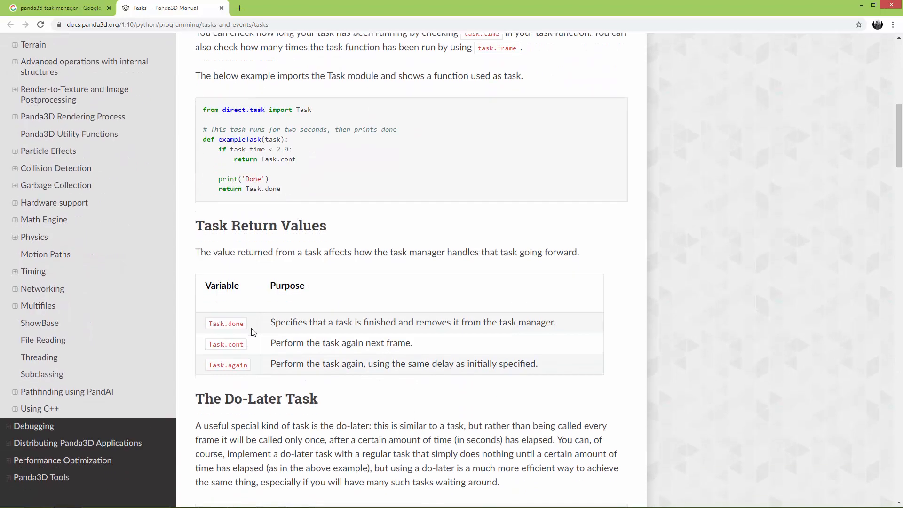
{"action": "scroll", "scroll_direction": "down", "scroll_amount": 3}
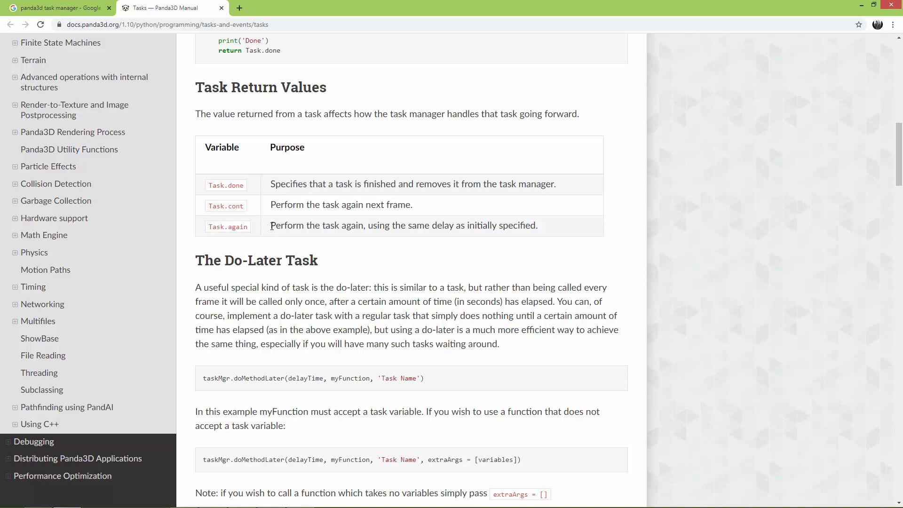
{"action": "left_click_drag", "start_coordinate": [271, 225], "coordinate": [367, 225]}
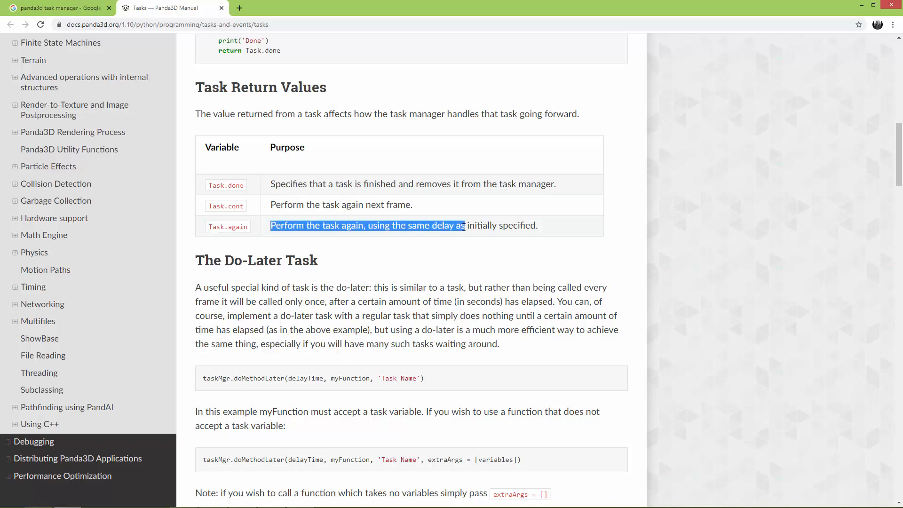
Scroll through The Do-Later Task section, highlighting the taskMgr.doMethodLater call.
{"action": "scroll", "scroll_direction": "down", "scroll_amount": 3}
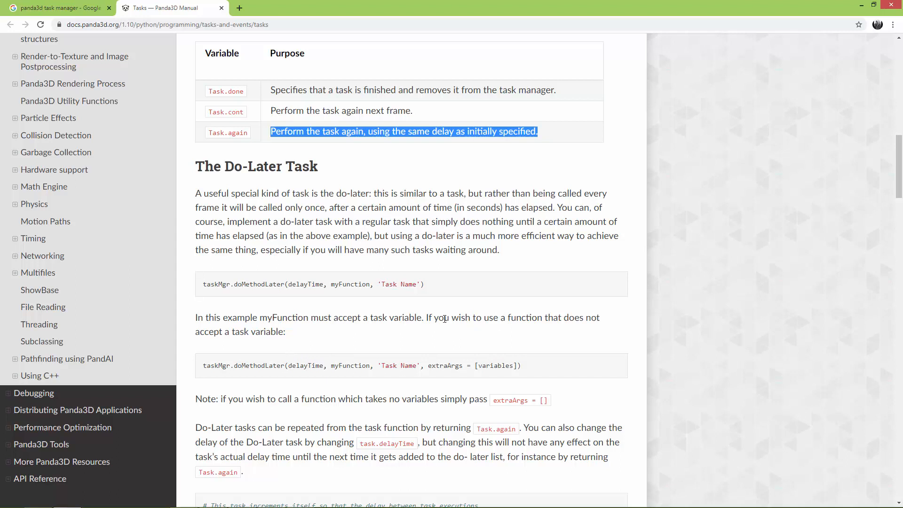
{"action": "mouse_move", "coordinate": [441, 327]}
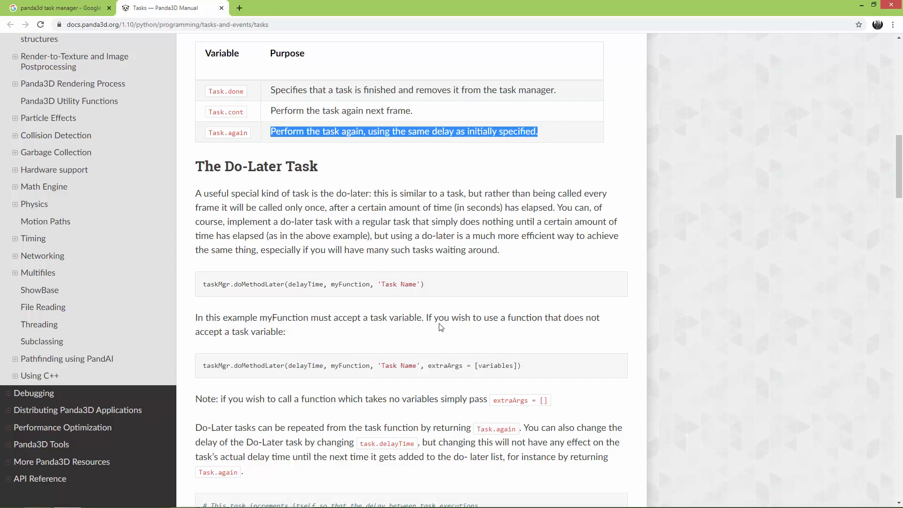
{"action": "scroll", "scroll_direction": "down", "scroll_amount": 3}
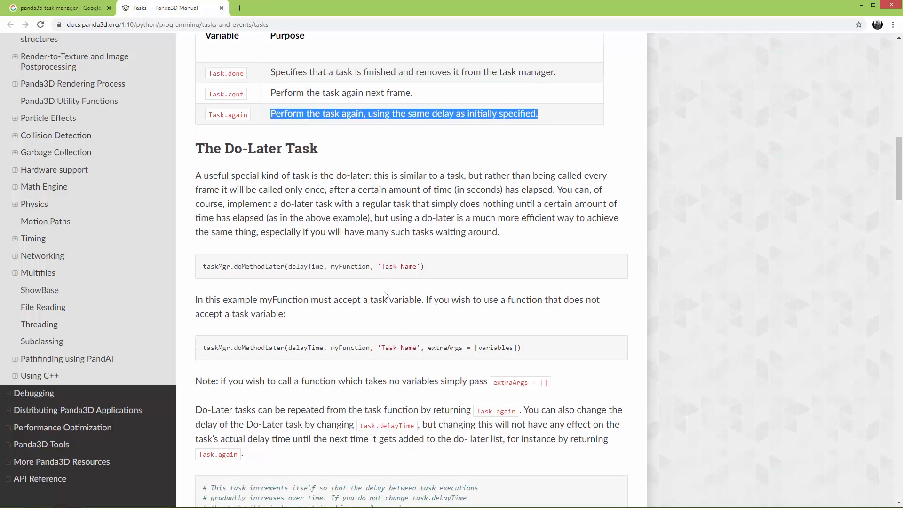
{"action": "scroll", "scroll_direction": "down", "scroll_amount": 3}
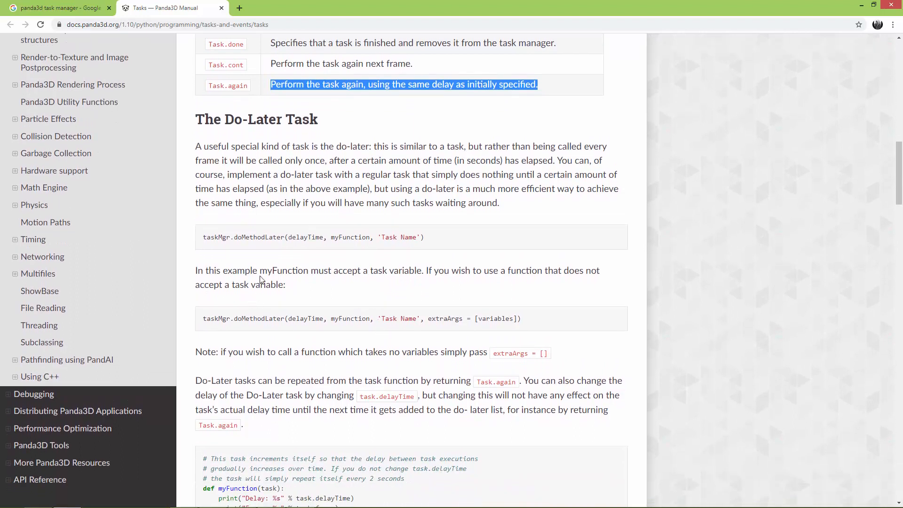
{"action": "scroll", "scroll_direction": "down", "scroll_amount": 3}
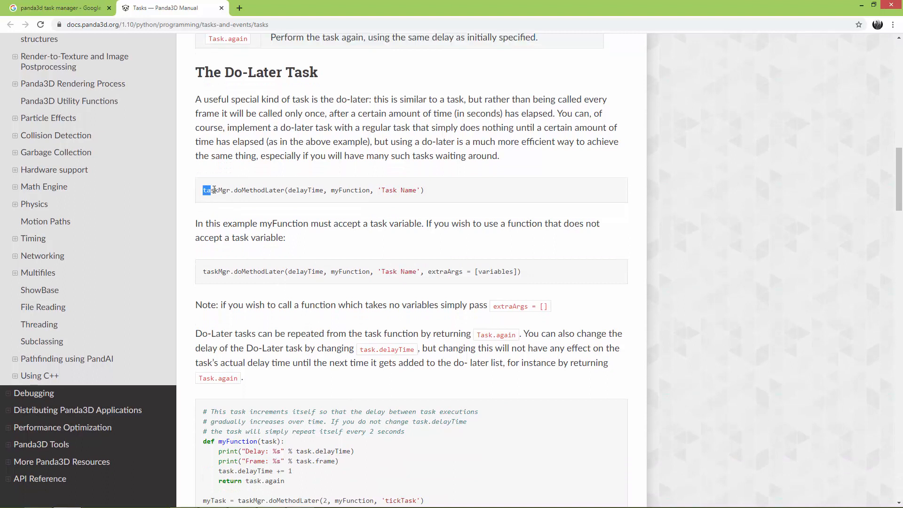
{"action": "left_click_drag", "start_coordinate": [203, 191], "coordinate": [242, 190]}
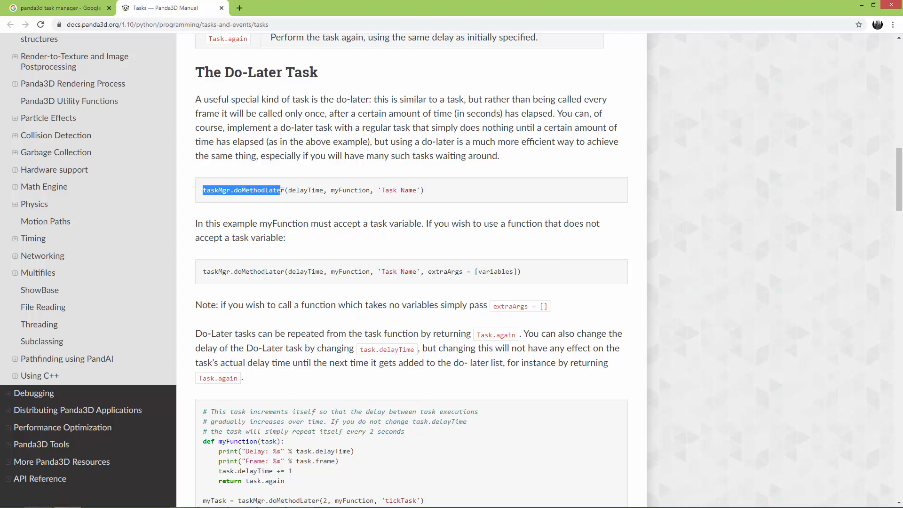
{"action": "left_click", "coordinate": [293, 190]}
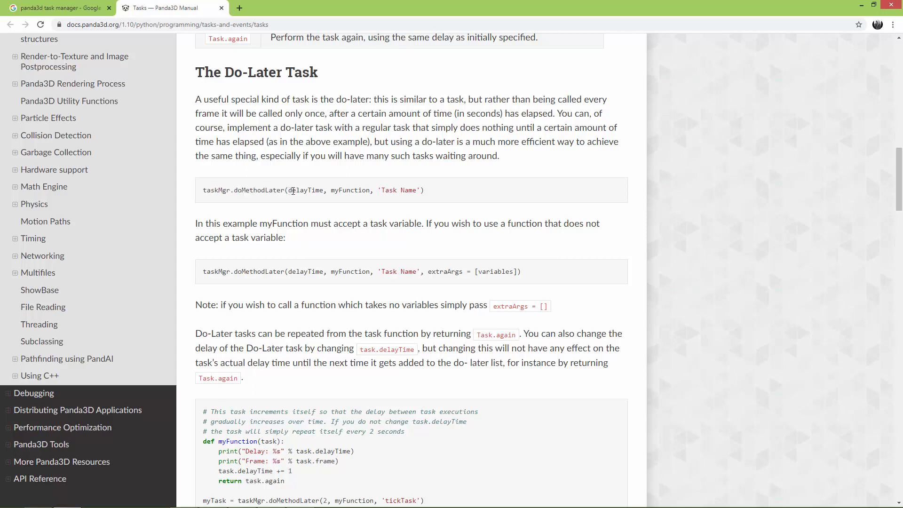
{"action": "mouse_move", "coordinate": [338, 190]}
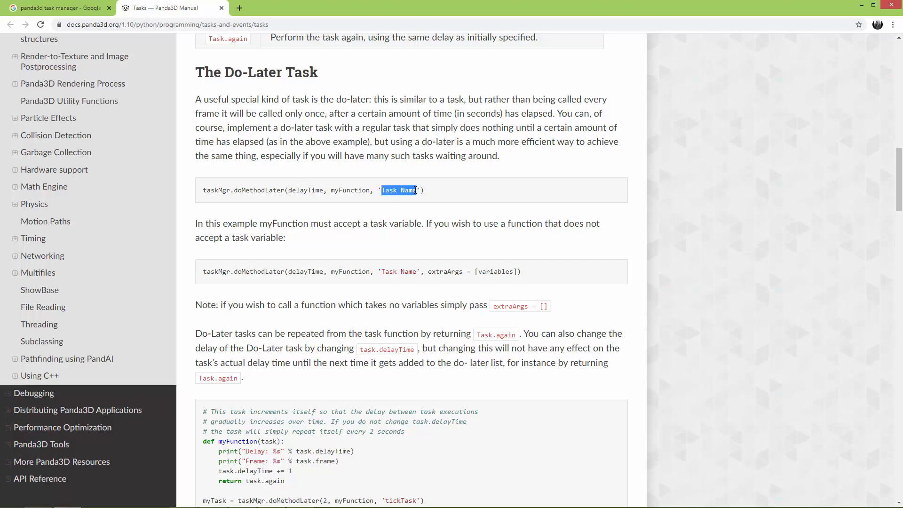
{"action": "scroll", "scroll_direction": "down", "scroll_amount": 3}
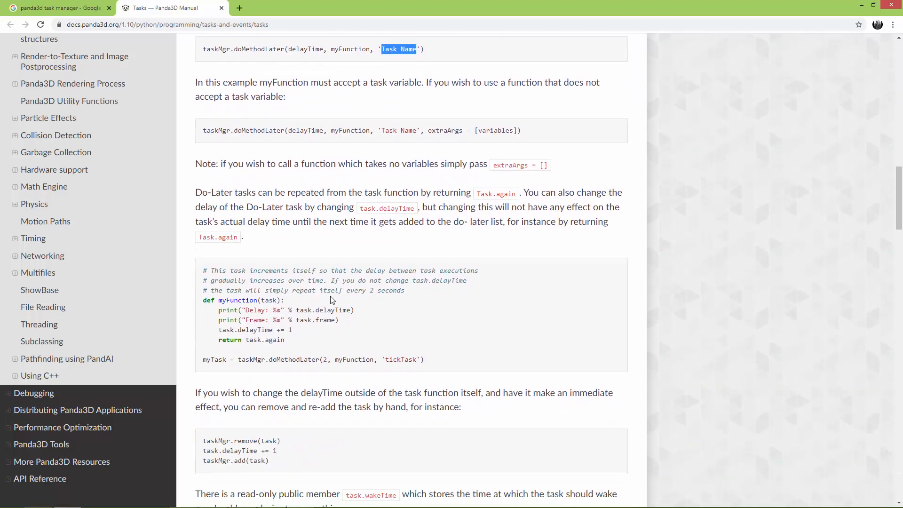
{"action": "scroll", "scroll_direction": "down", "scroll_amount": 3}
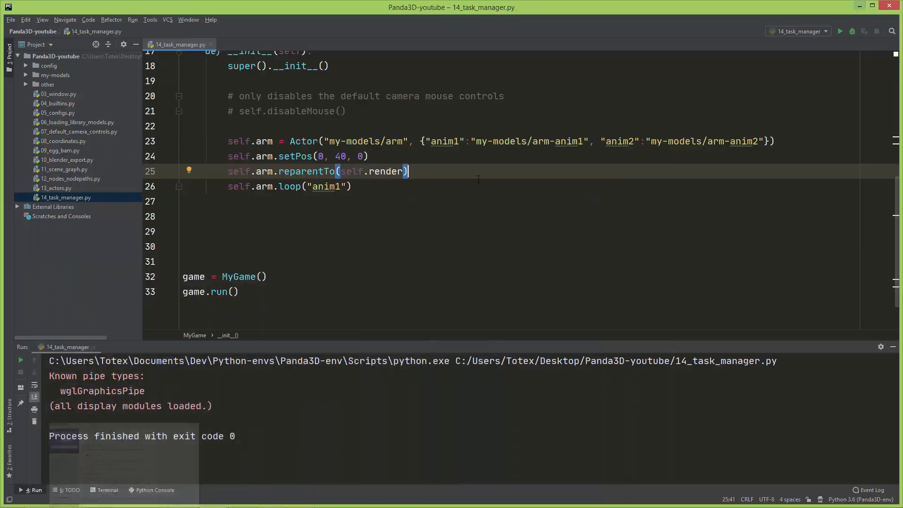
Run 14_task_manager.py, view the arm in My Game, close it, and select the setPos line.
{"action": "left_click", "coordinate": [840, 31]}
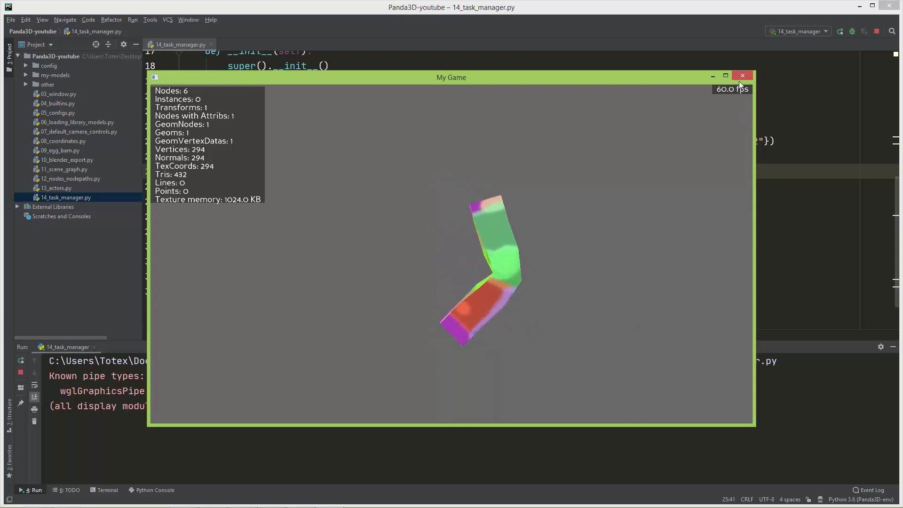
{"action": "left_click", "coordinate": [743, 75]}
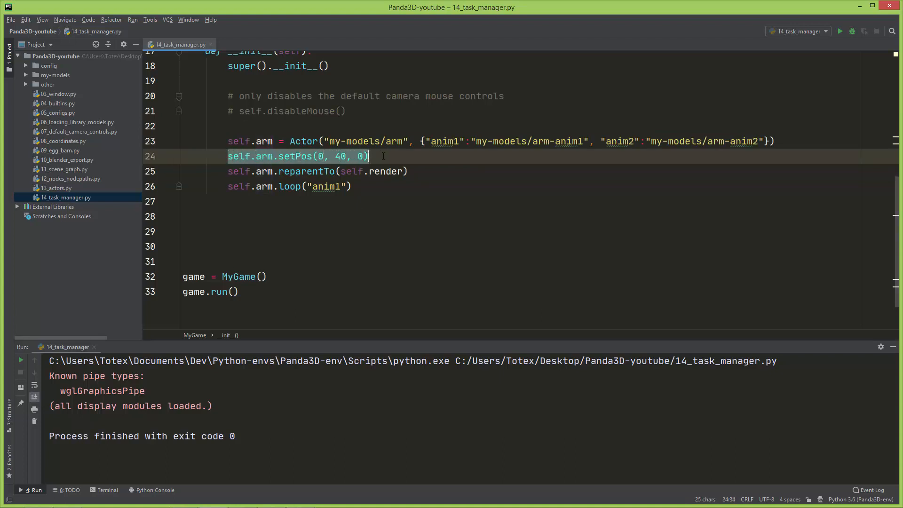
{"action": "double_click", "coordinate": [339, 156]}
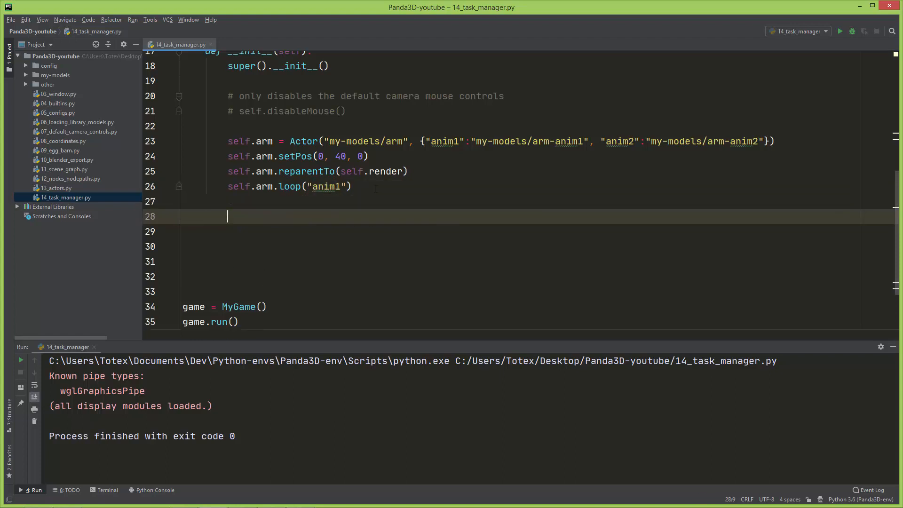
Write def update(self, task) with an empty body below the signature.
{"action": "type", "text": "def update(self, ):"}
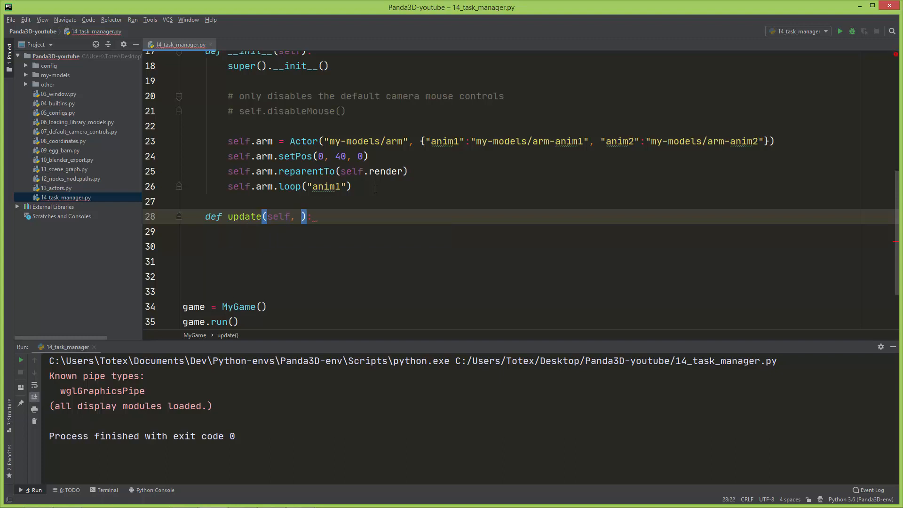
{"action": "type", "text": "task"}
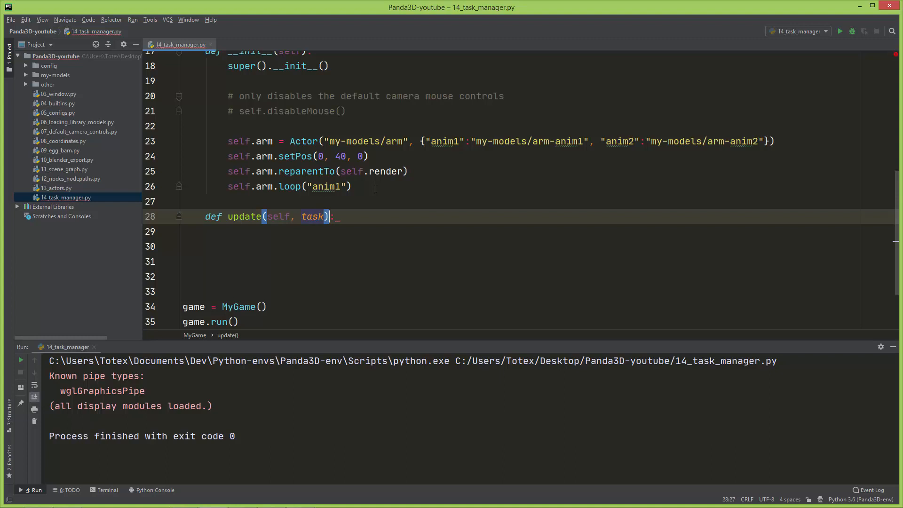
{"action": "key", "text": "Return"}
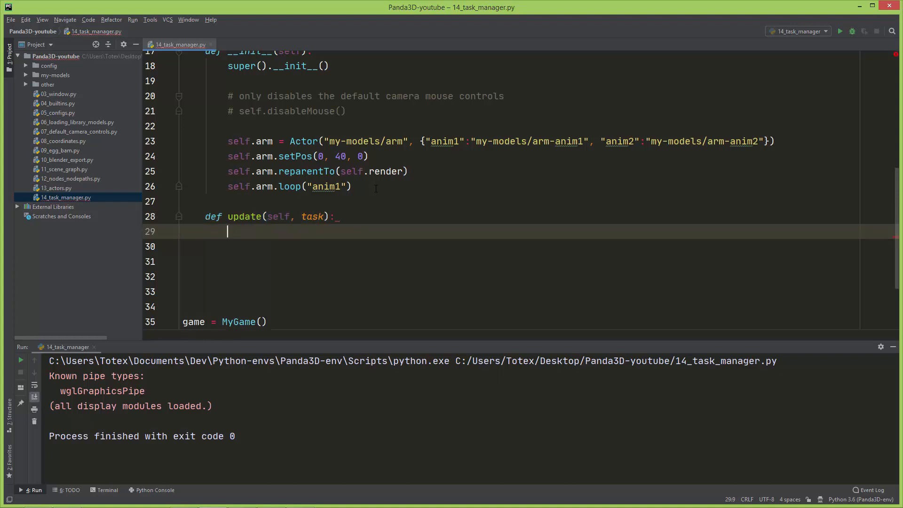
{"action": "key", "text": "enter"}
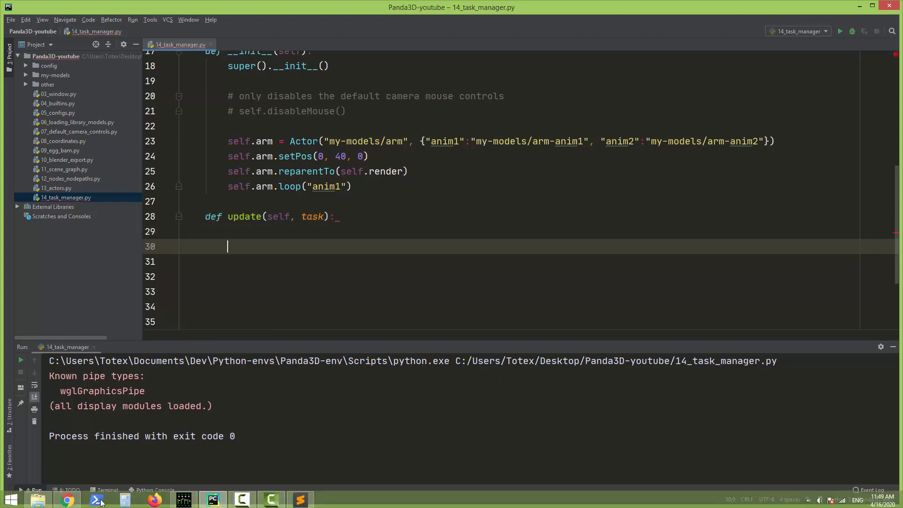
Return to the browser's Tasks page and highlight Task.cont in the return-values passage.
{"action": "left_click", "coordinate": [68, 499]}
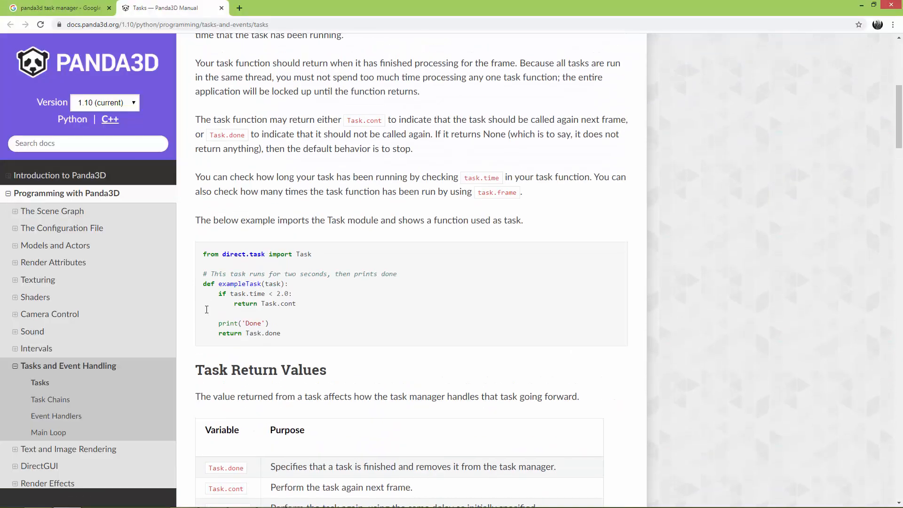
{"action": "scroll", "scroll_direction": "down", "scroll_amount": 3}
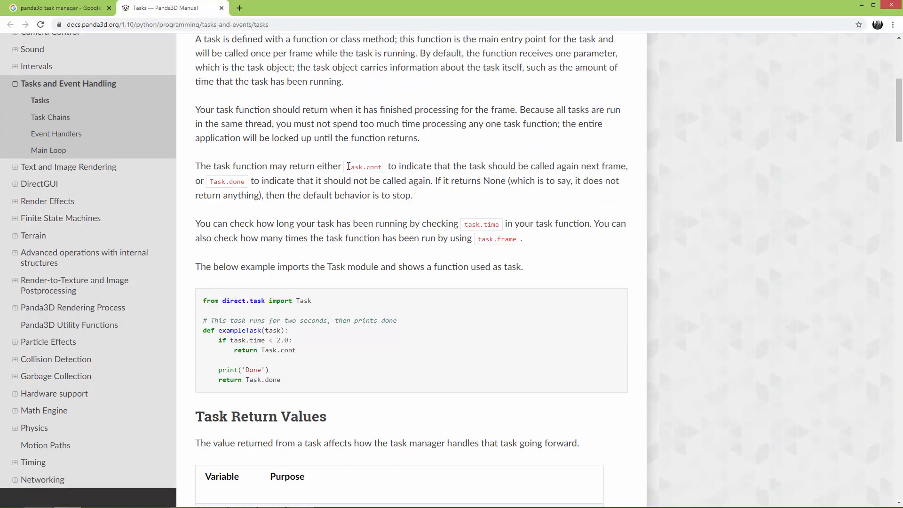
{"action": "double_click", "coordinate": [364, 166]}
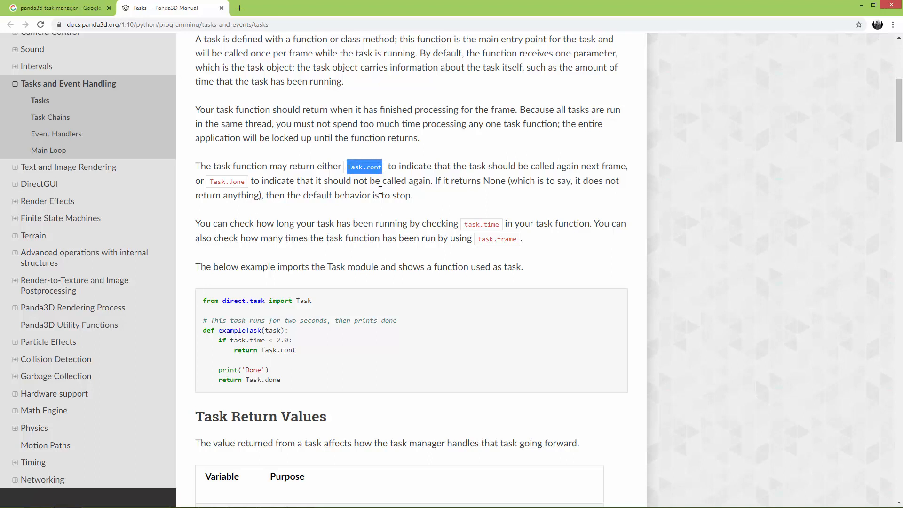
{"action": "mouse_move", "coordinate": [360, 250]}
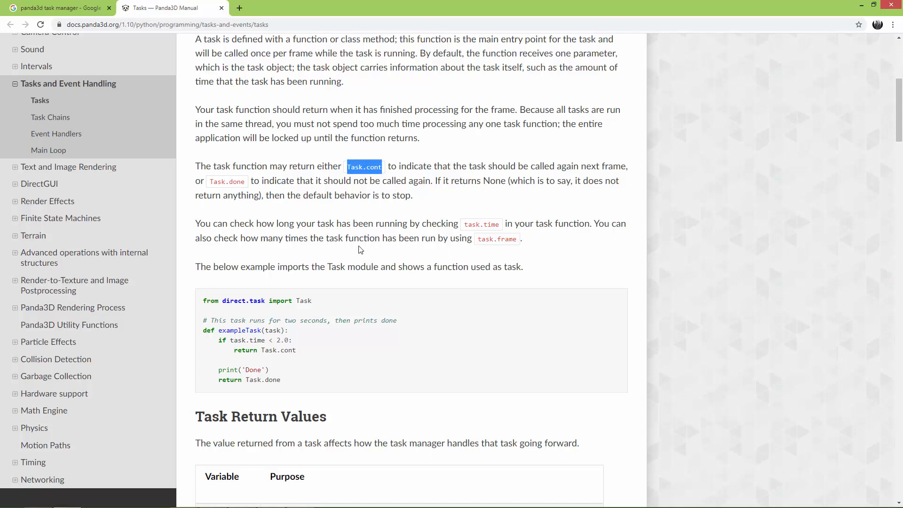
{"action": "mouse_move", "coordinate": [338, 259]}
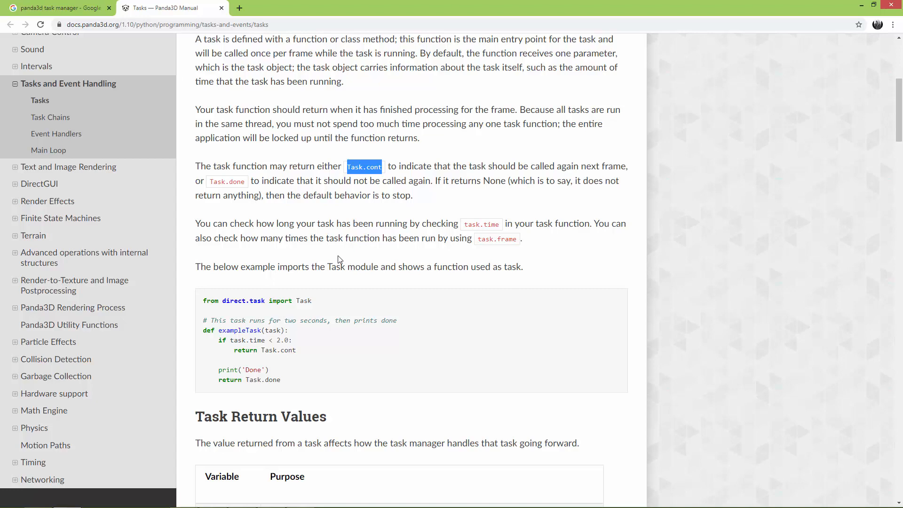
{"action": "mouse_move", "coordinate": [897, 58]}
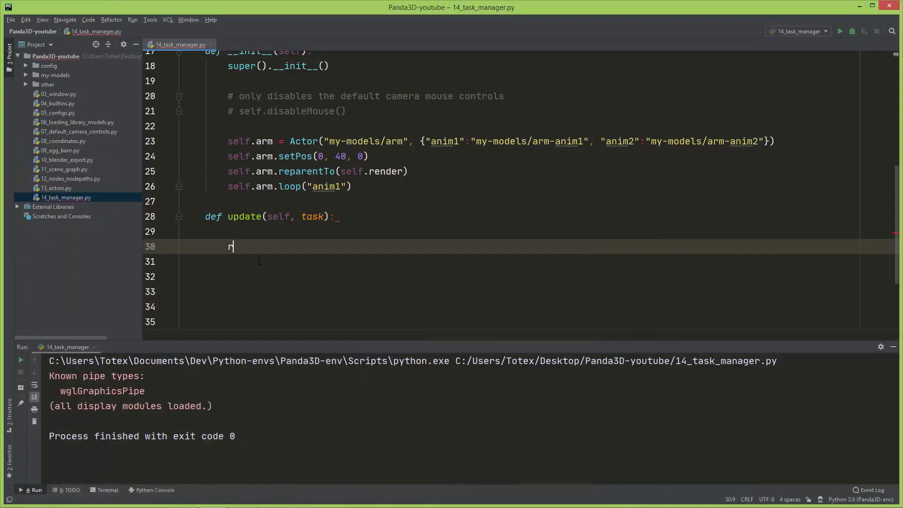
Make update return task.cont, with a blank line above the return.
{"action": "type", "text": "eturn tas"}
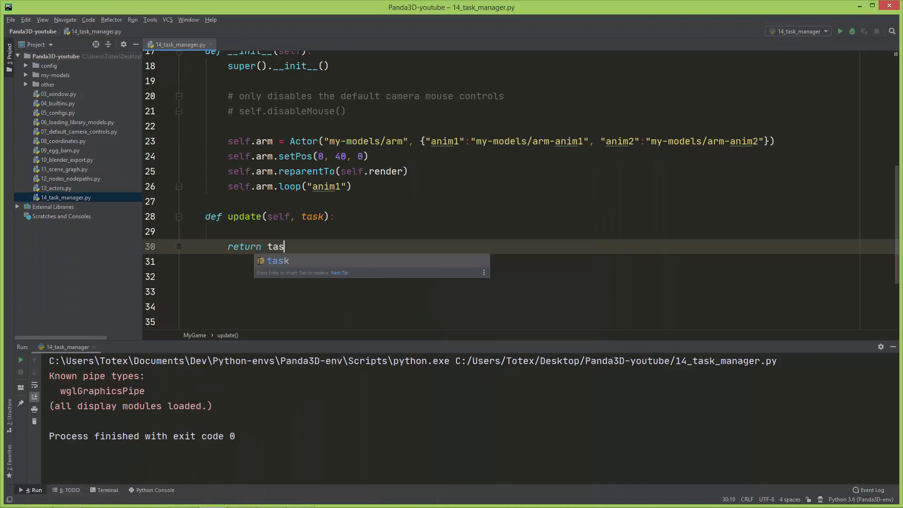
{"action": "type", "text": "k.cont"}
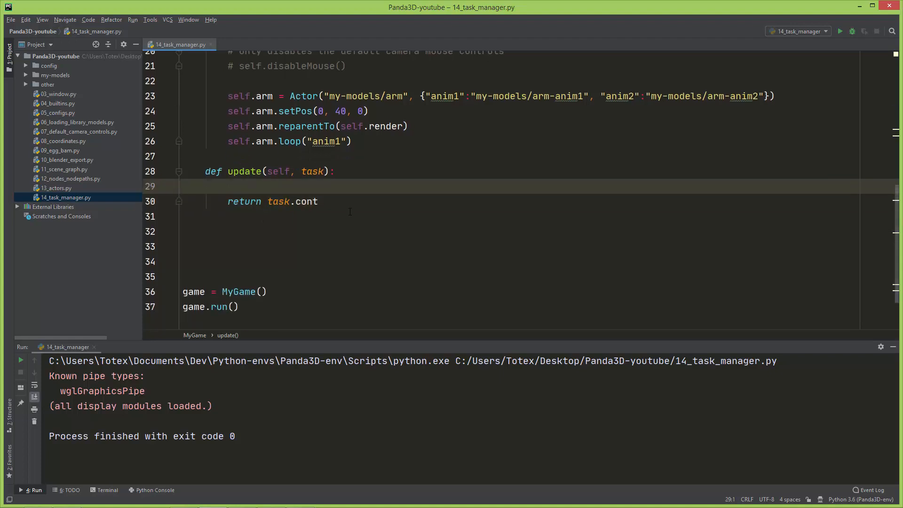
{"action": "key", "text": "enter"}
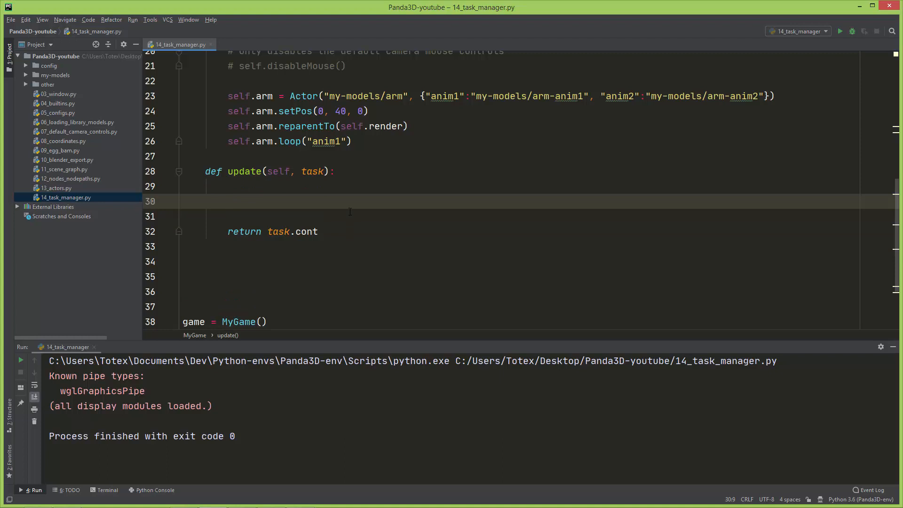
Add self.arm.setPos(0, 0, 0) above the return statement.
{"action": "type", "text": "self.ar"}
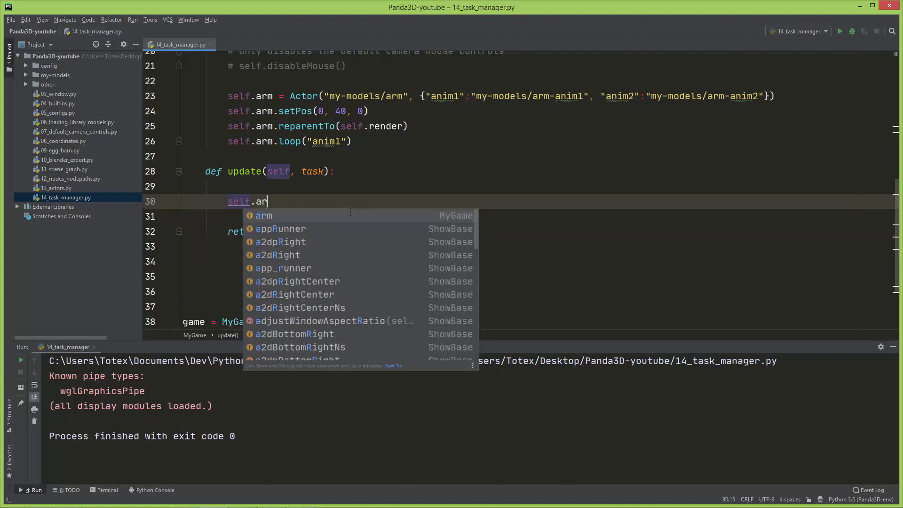
{"action": "type", "text": "m.se"}
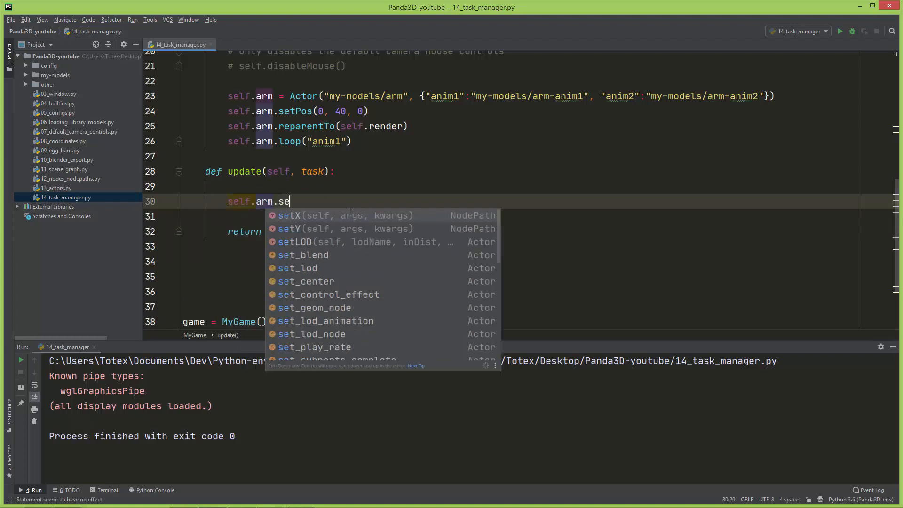
{"action": "type", "text": "t"}
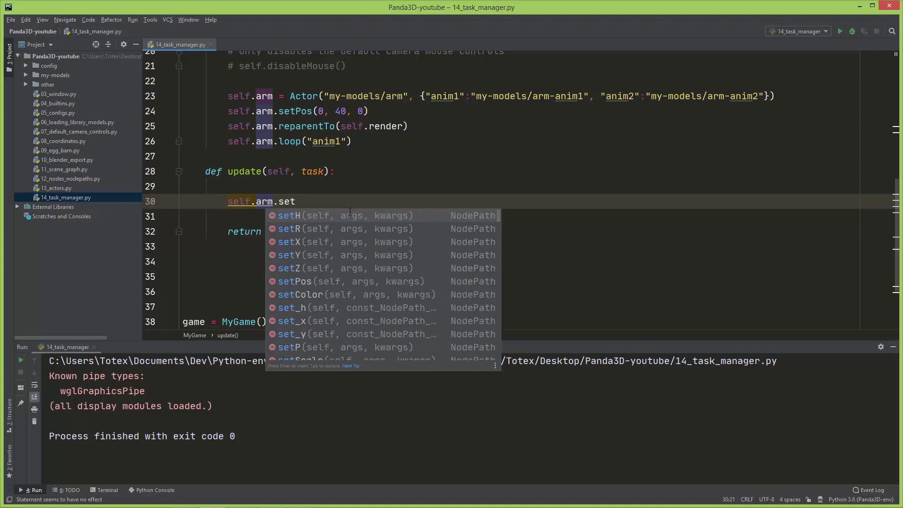
{"action": "type", "text": "P"}
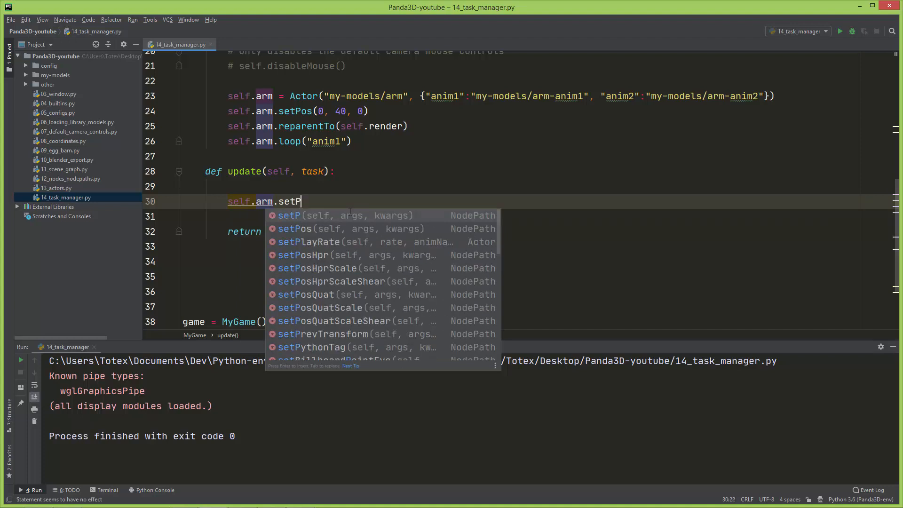
{"action": "left_click", "coordinate": [295, 229]}
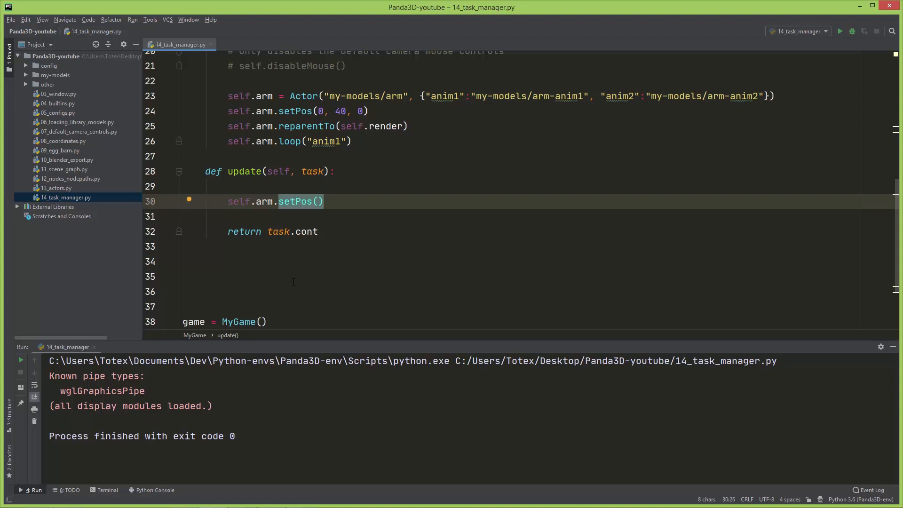
{"action": "left_click", "coordinate": [320, 201]}
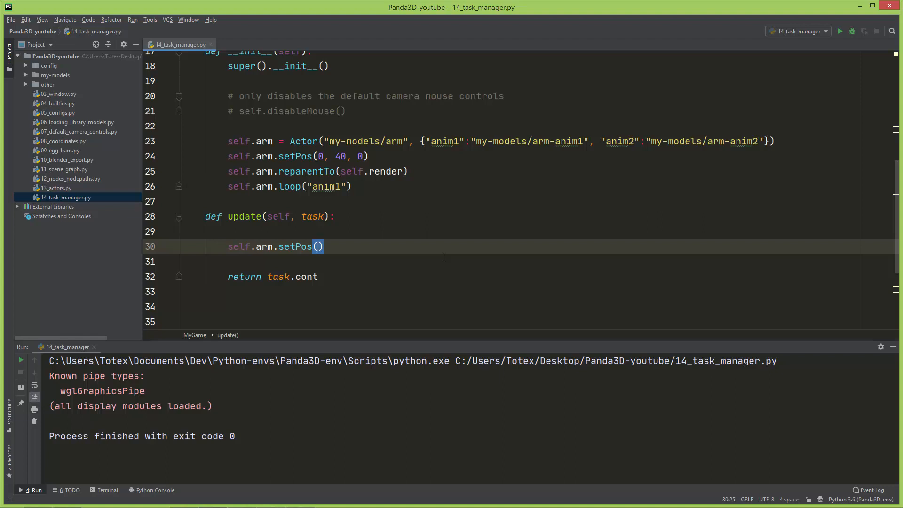
{"action": "type", "text": "0,0,0"}
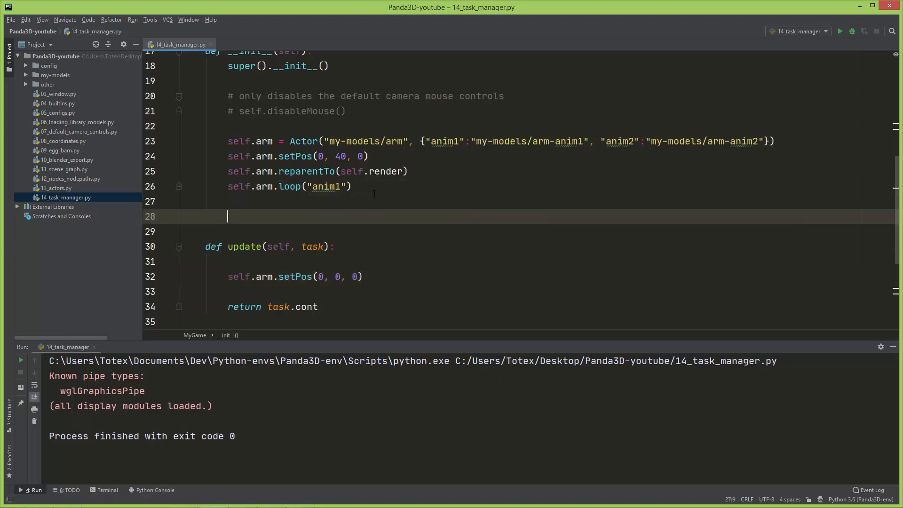
Initialize self.x = 0 and pass self.x as setPos's x value.
{"action": "type", "text": "self.x"}
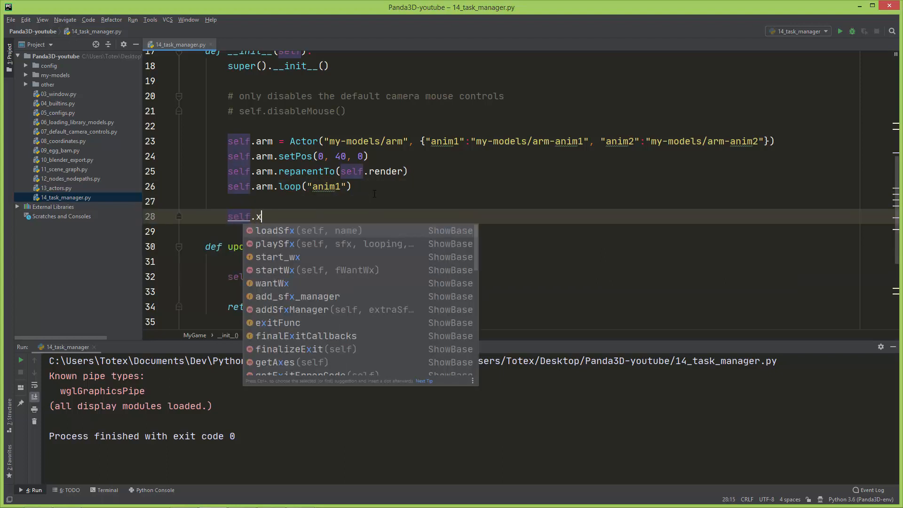
{"action": "type", "text": "= 0"}
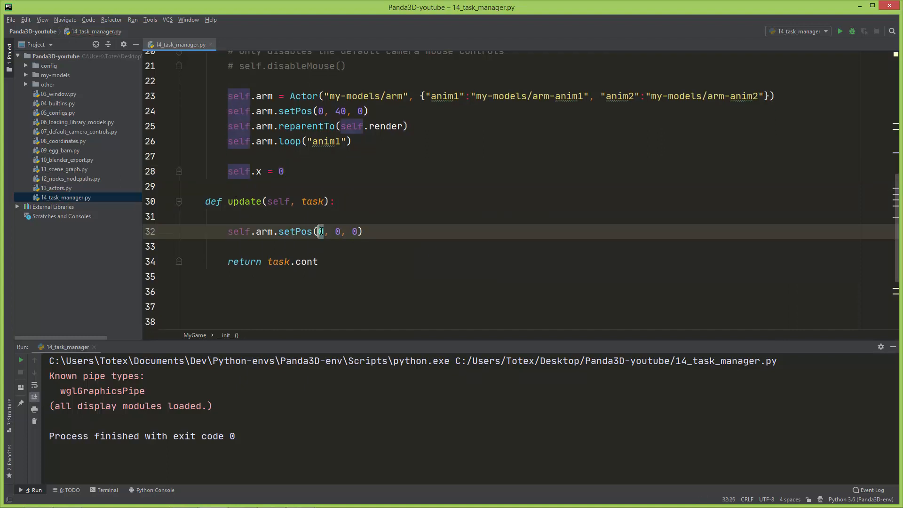
{"action": "type", "text": "self.x"}
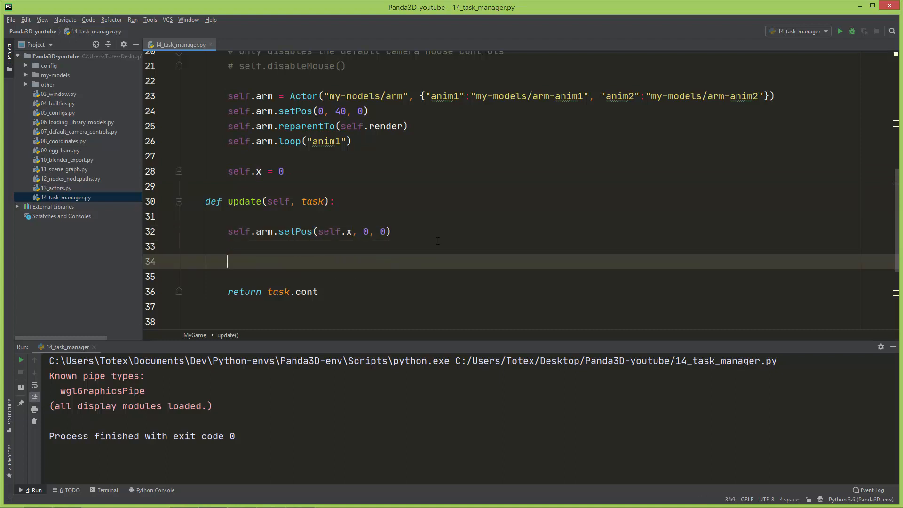
Increment self.x by 0.002 in update and run the script.
{"action": "type", "text": "self."}
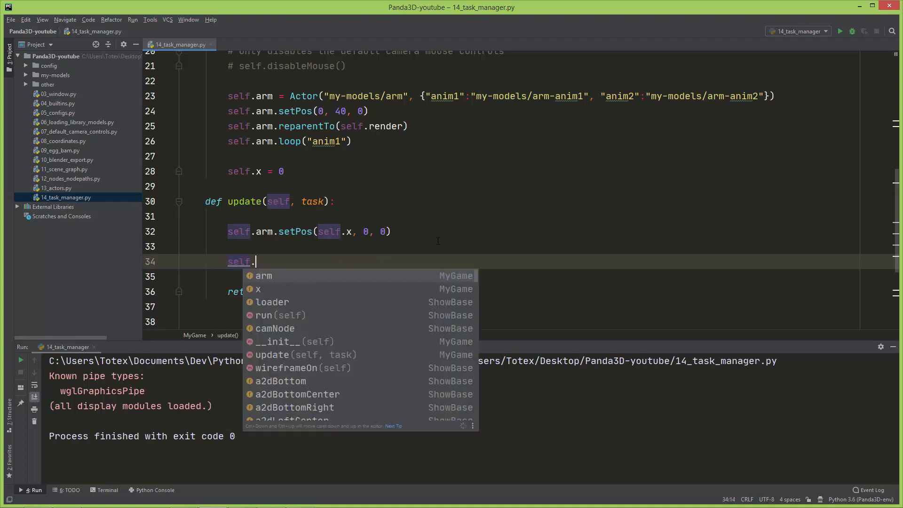
{"action": "type", "text": "x += 0"}
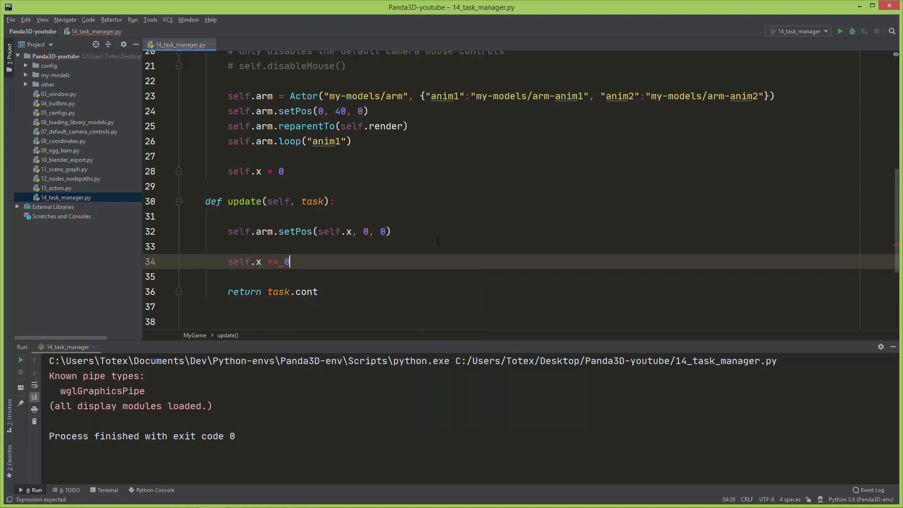
{"action": "type", "text": ".00"}
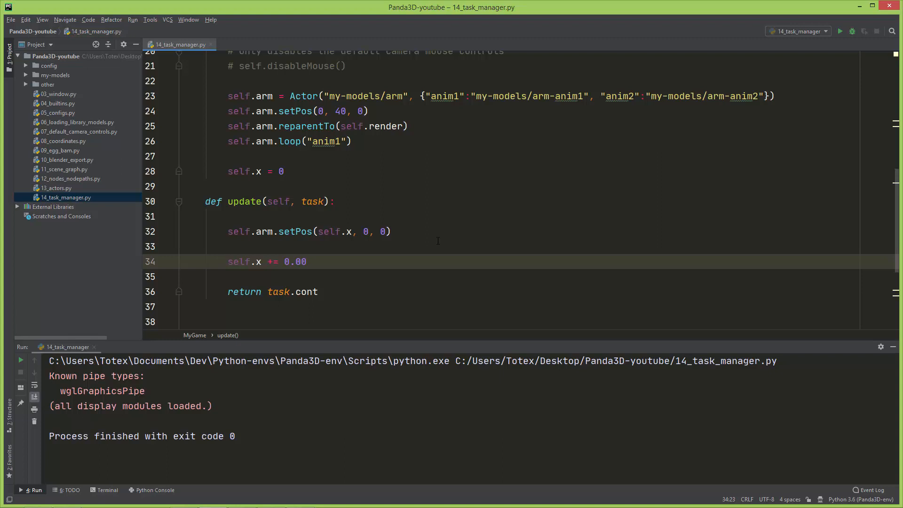
{"action": "type", "text": "2"}
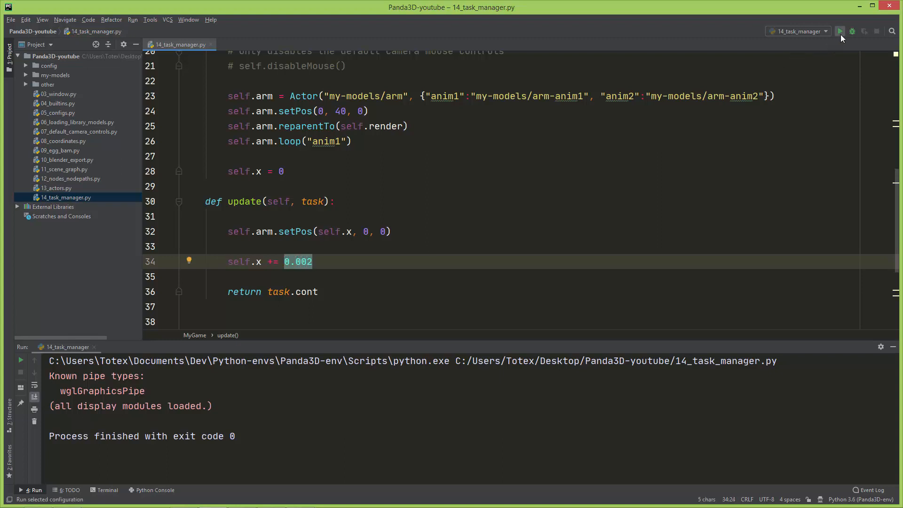
{"action": "left_click", "coordinate": [841, 31]}
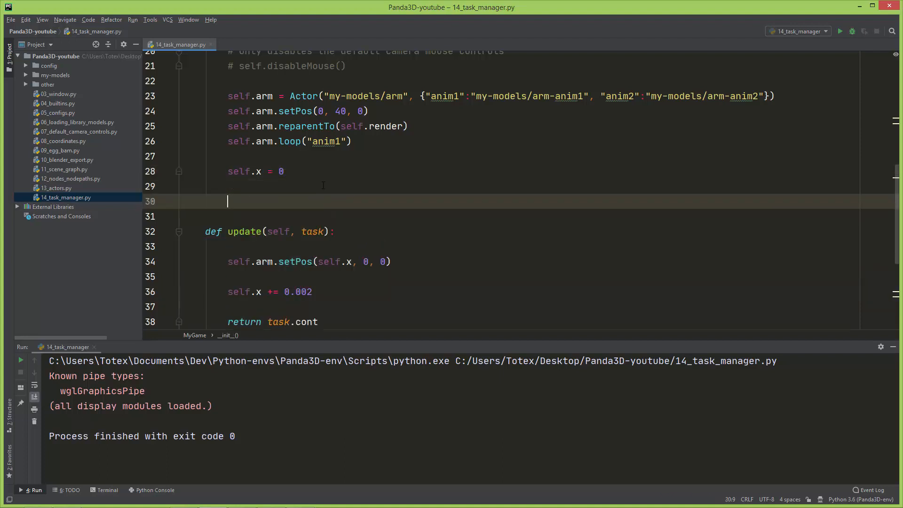
Add self.taskMgr.add(self.update, "update") to the constructor on line 30.
{"action": "type", "text": "self."}
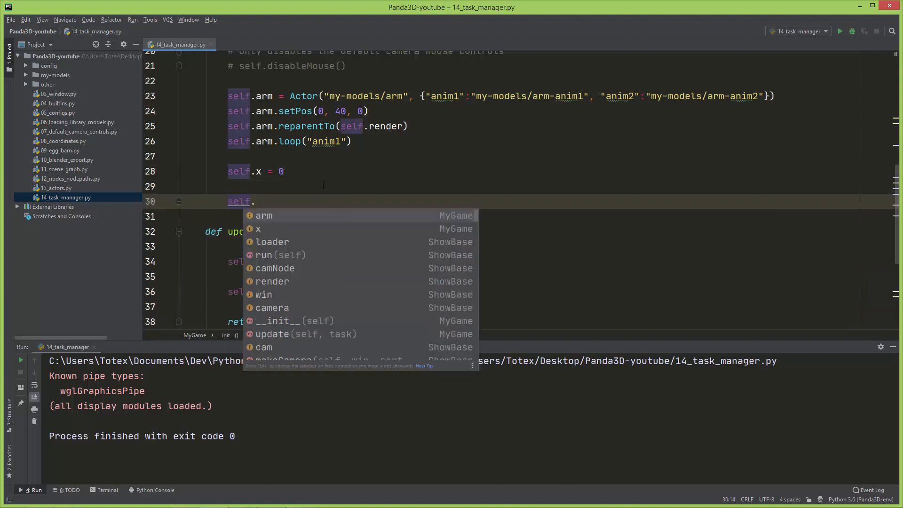
{"action": "type", "text": "ta"}
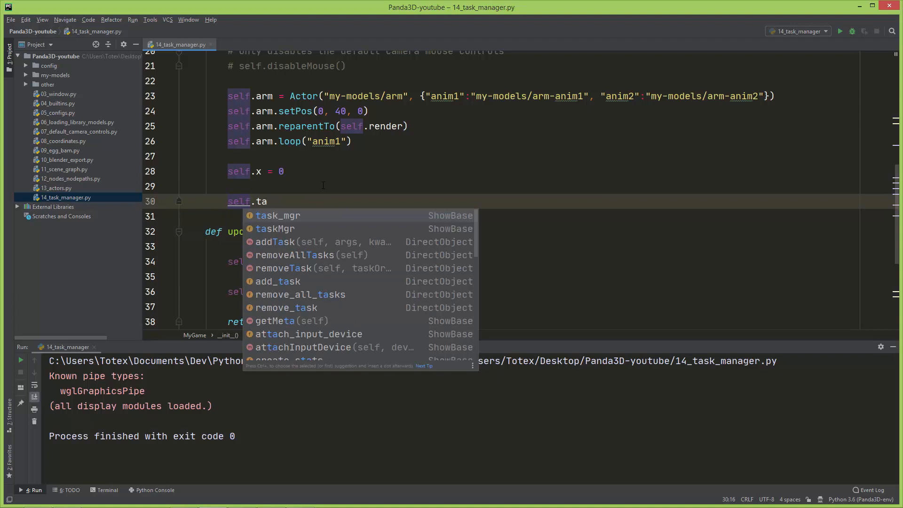
{"action": "left_click", "coordinate": [275, 229]}
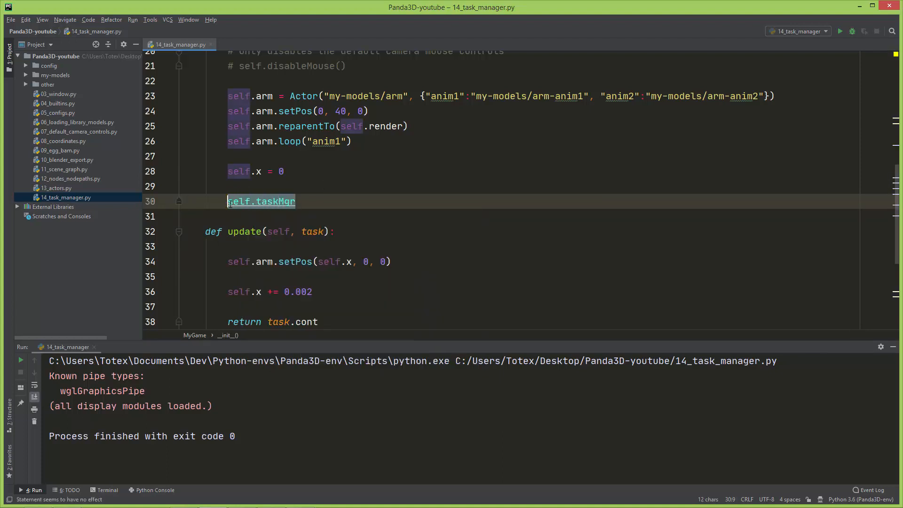
{"action": "left_click", "coordinate": [387, 204]}
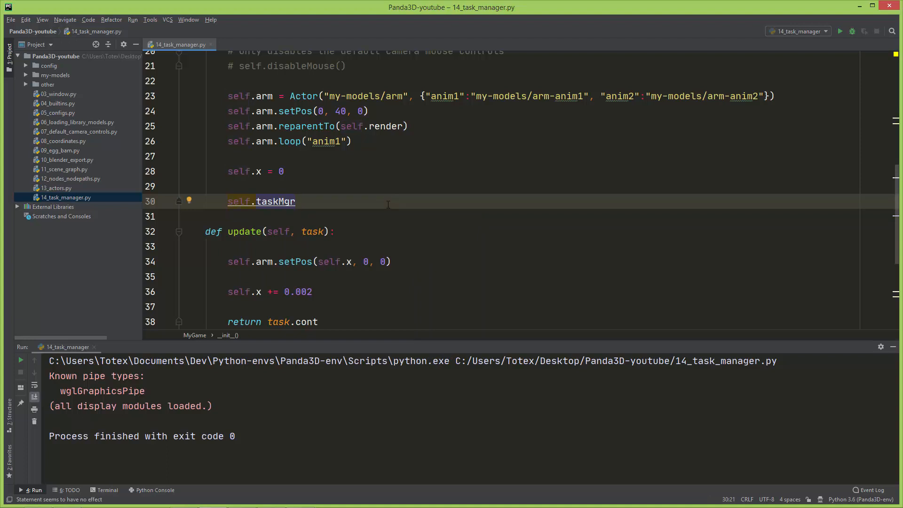
{"action": "type", "text": "."}
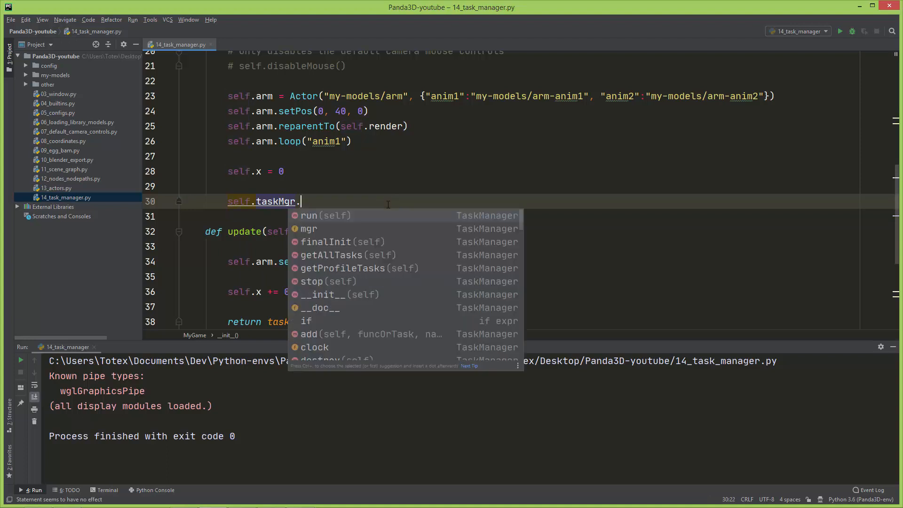
{"action": "type", "text": "a"}
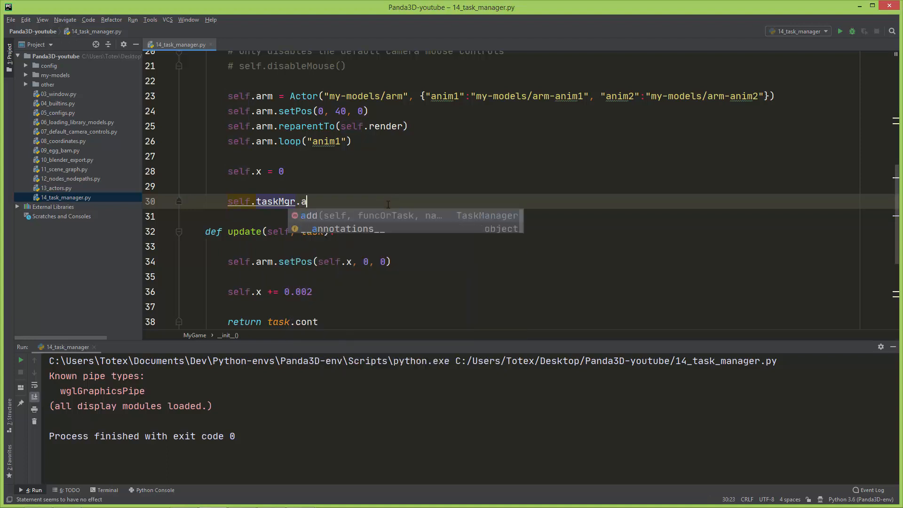
{"action": "key", "text": "Tab"}
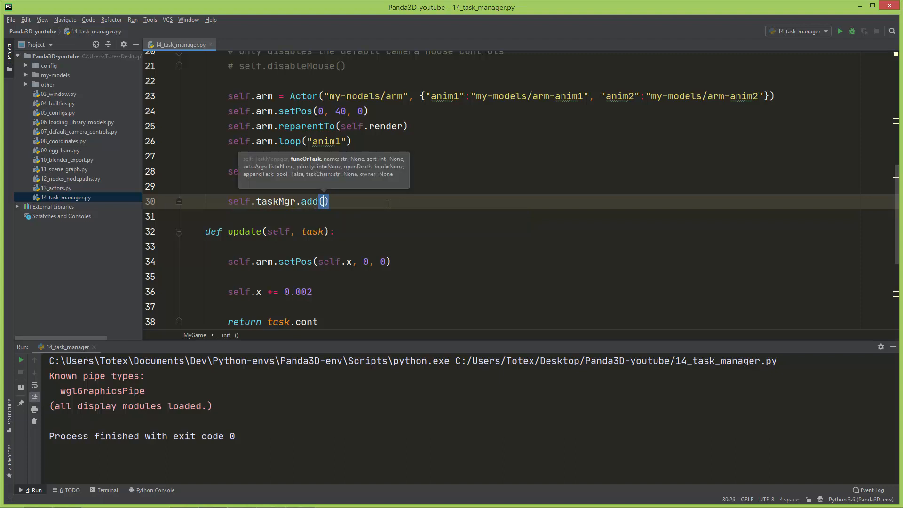
{"action": "type", "text": "self.update("}
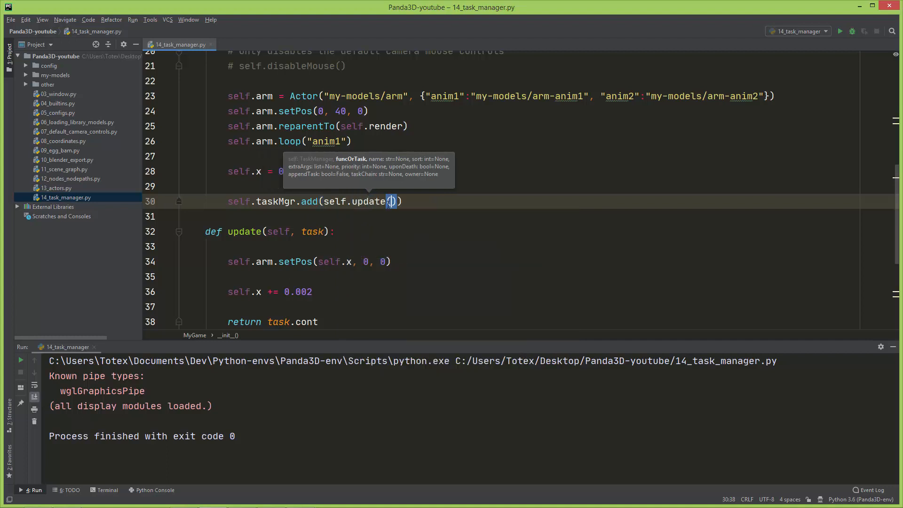
{"action": "left_click", "coordinate": [391, 201]}
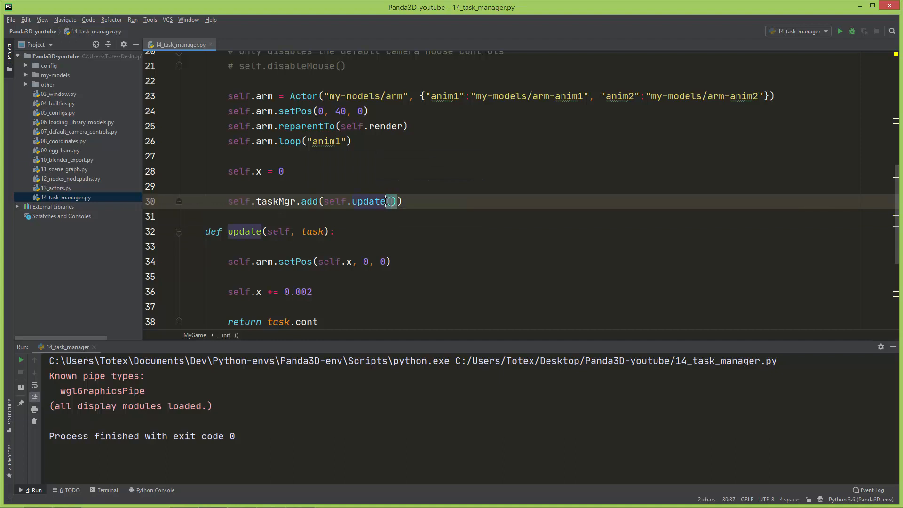
{"action": "key", "text": "Backspace"}
{"action": "type", "text": ", "}
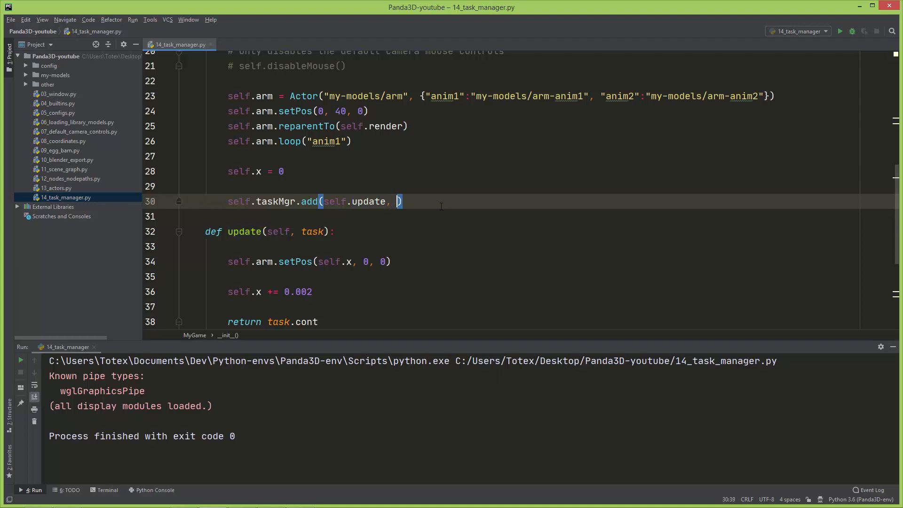
{"action": "mouse_move", "coordinate": [411, 291]}
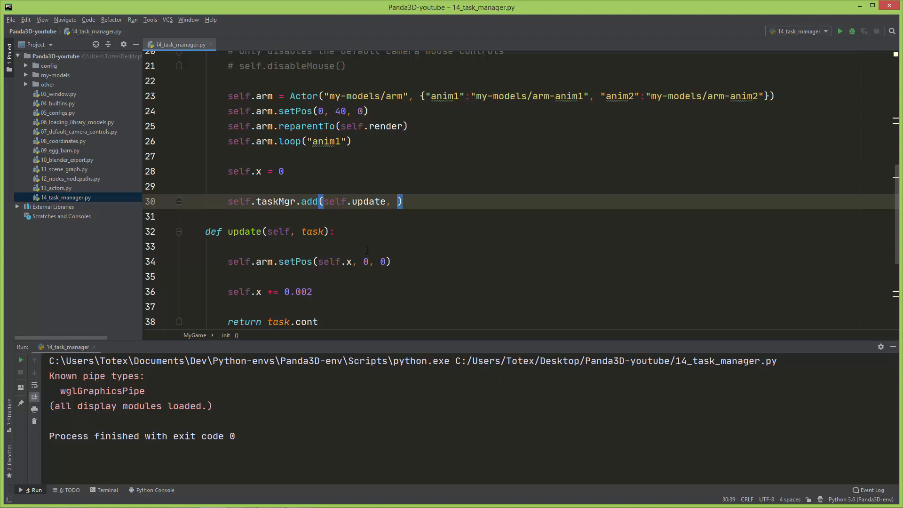
{"action": "type", "text": "\"up"}
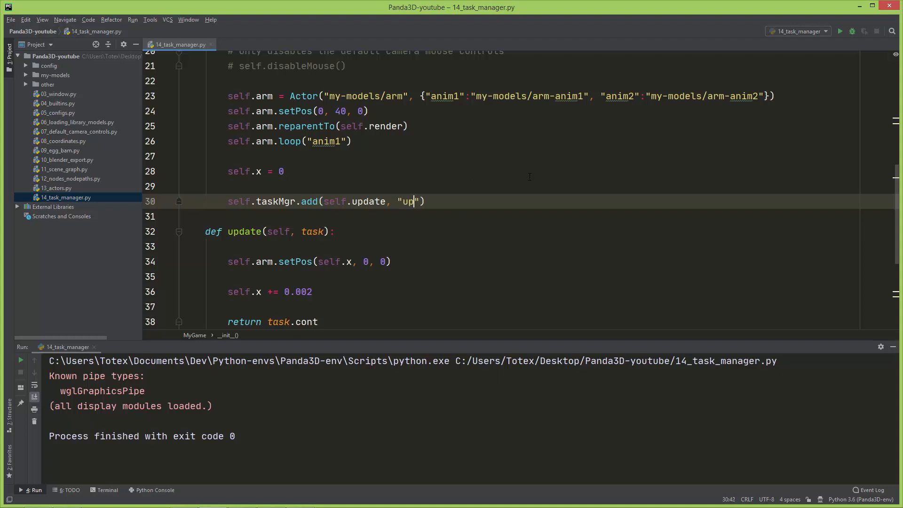
{"action": "type", "text": "date"}
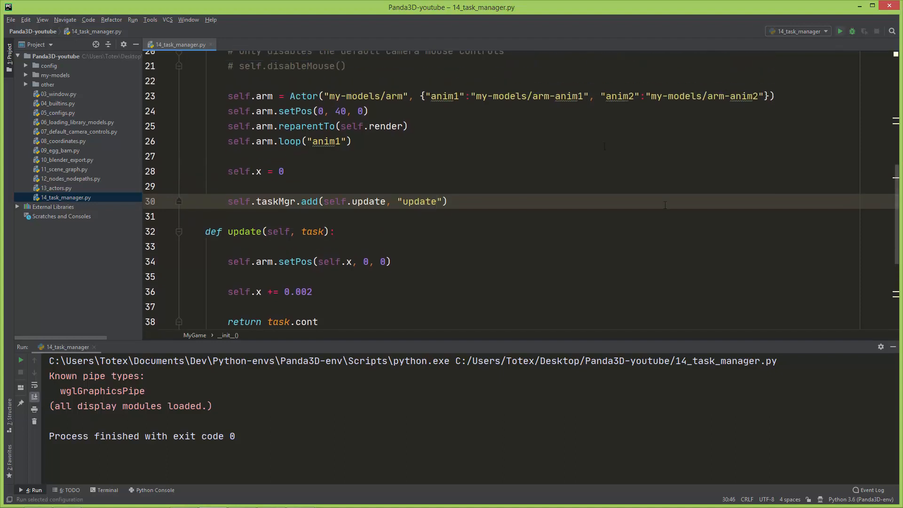
Change the x increment to 0.02, run the script, and close the game window.
{"action": "left_click", "coordinate": [839, 31]}
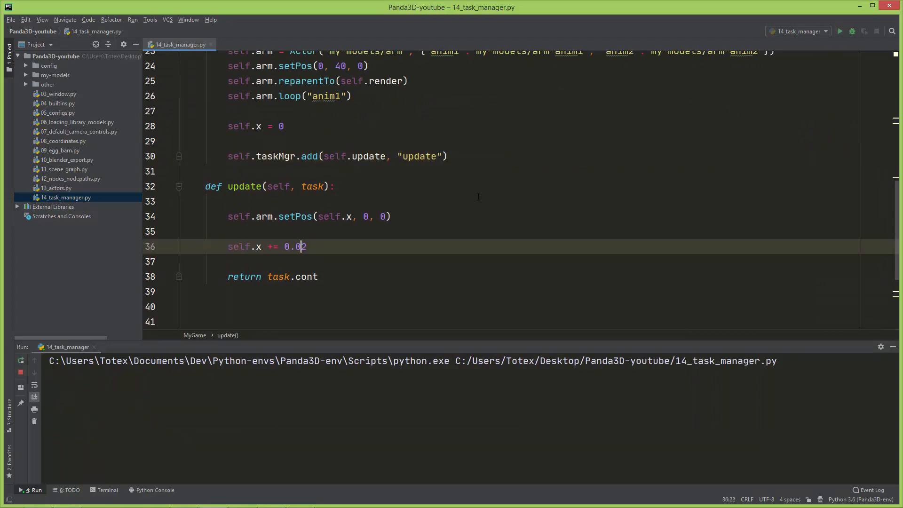
{"action": "left_click", "coordinate": [839, 31]}
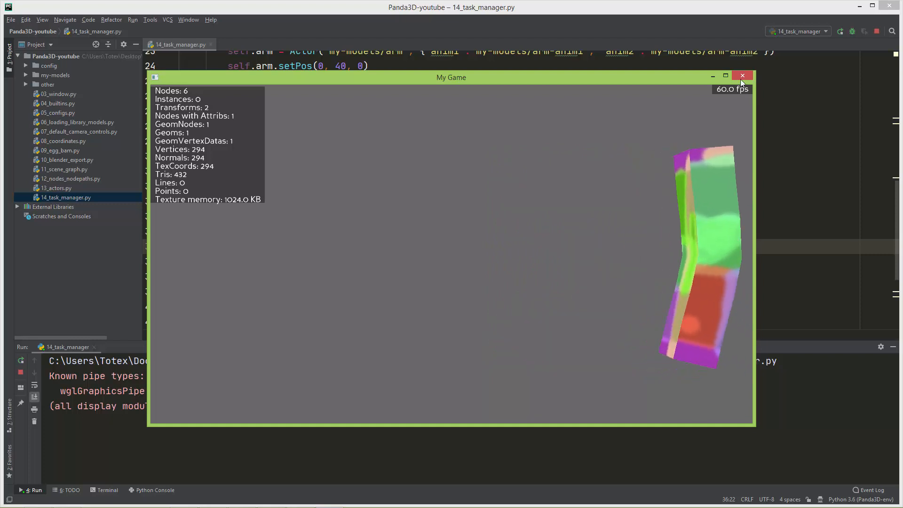
{"action": "left_click", "coordinate": [743, 75]}
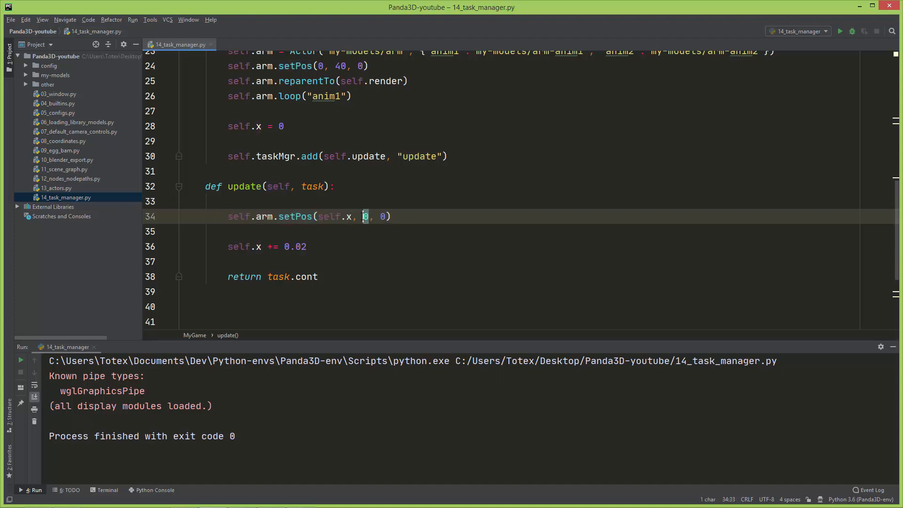
Change setPos to (self.x, 40, 0), rerun the script, and close the game window.
{"action": "type", "text": "4"}
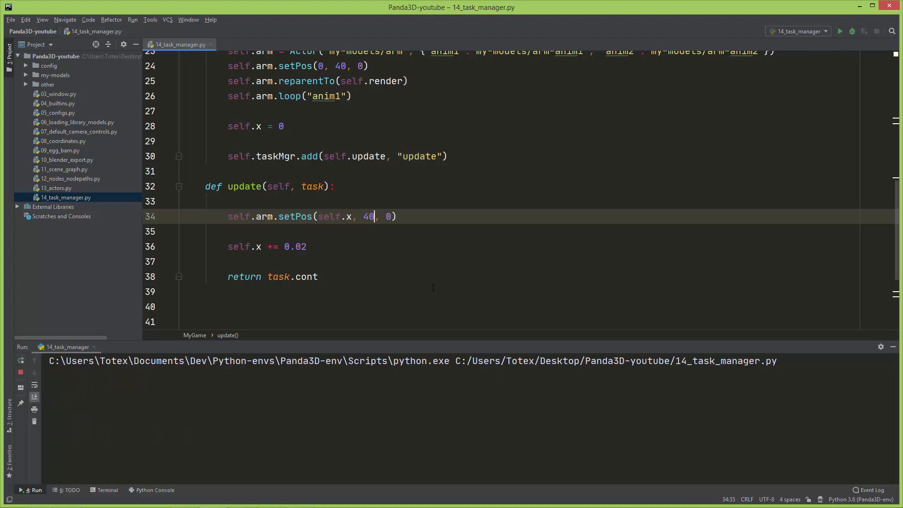
{"action": "left_click", "coordinate": [840, 31]}
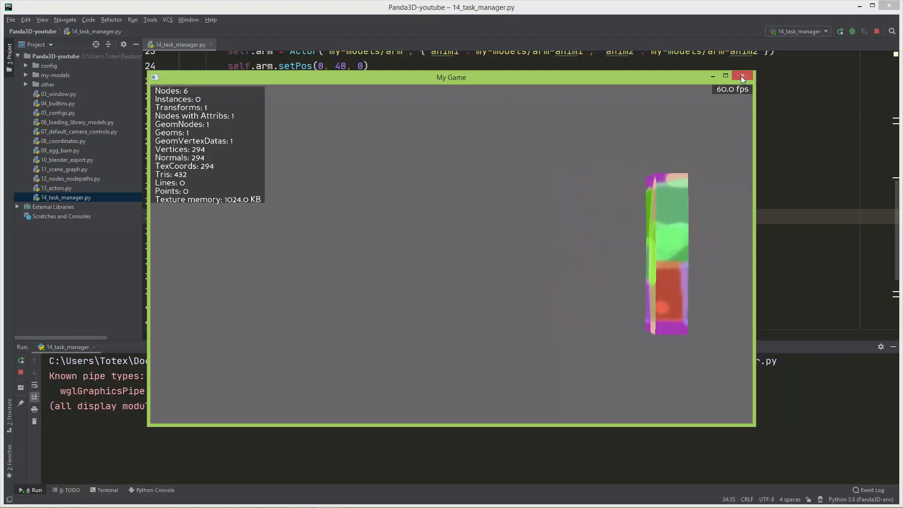
{"action": "left_click", "coordinate": [743, 76]}
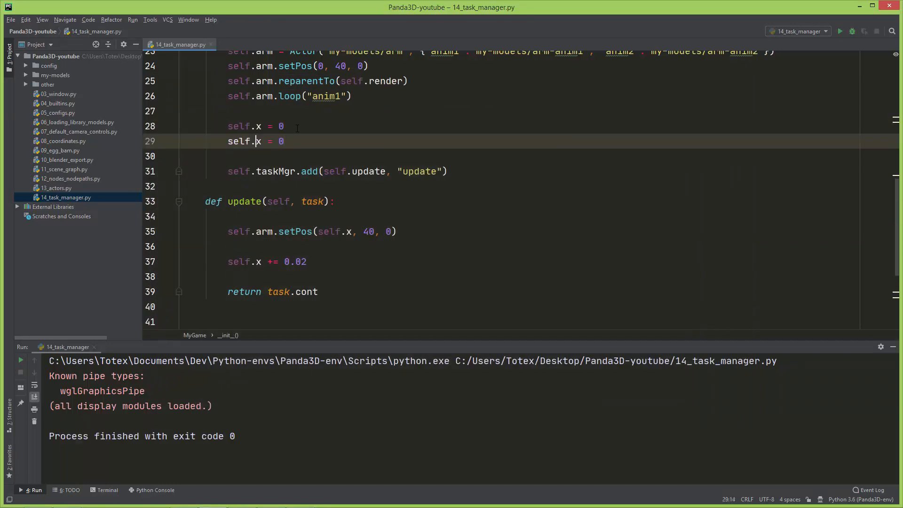
Add self.z = 0, pass self.z to setPos, and increment self.z by 0.05 each frame.
{"action": "key", "text": "Backspace"}
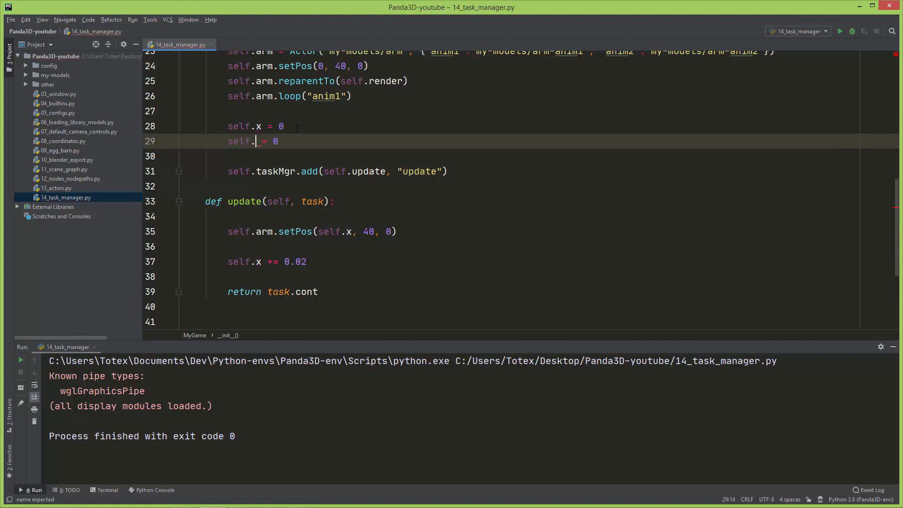
{"action": "type", "text": "z"}
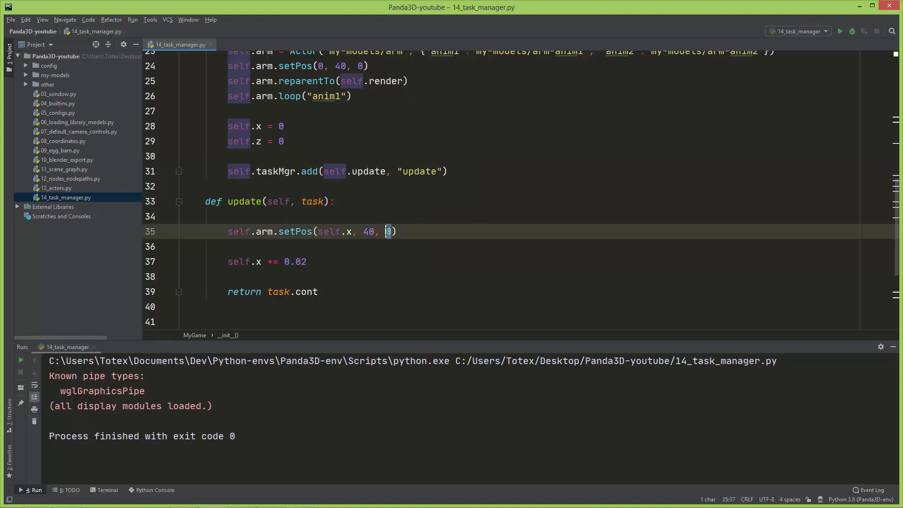
{"action": "type", "text": "self.z"}
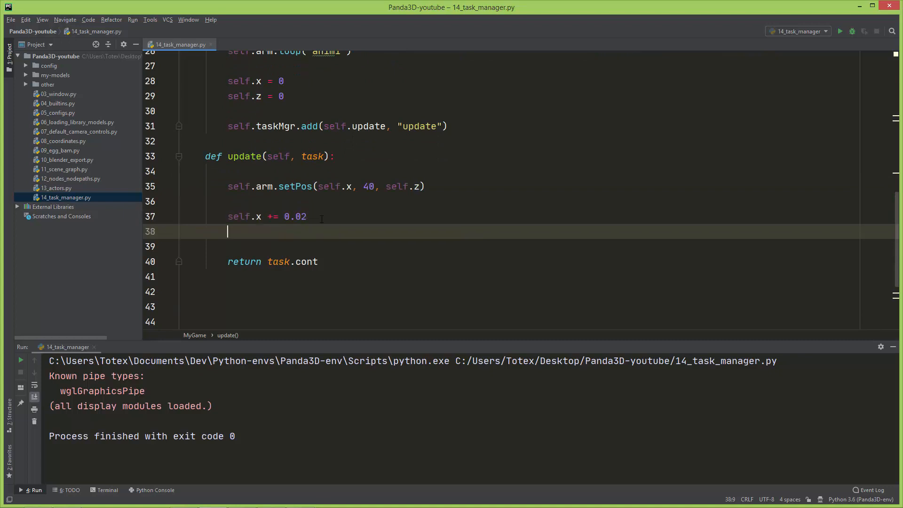
{"action": "type", "text": "self.z +="}
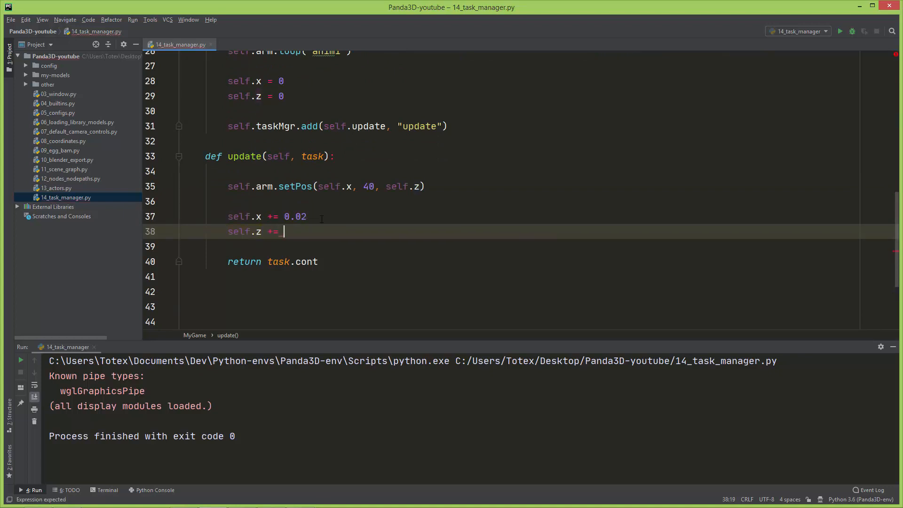
{"action": "type", "text": "0.0"}
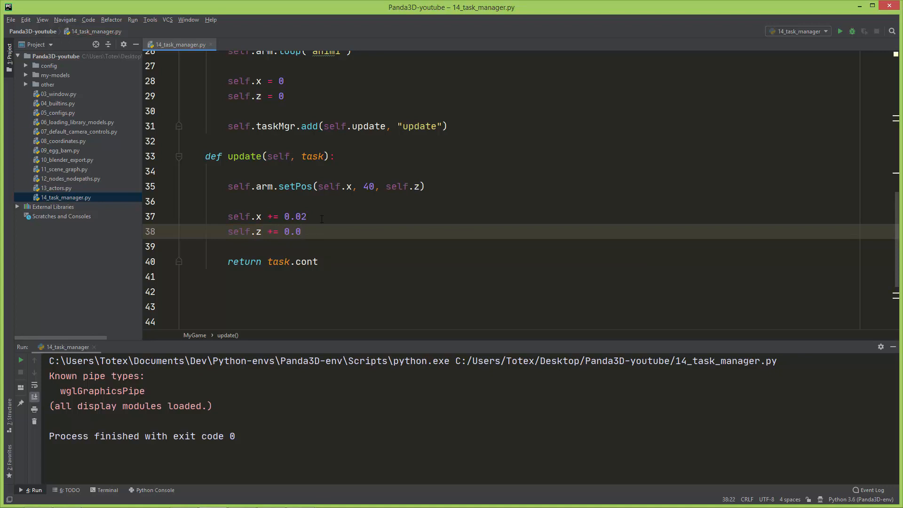
{"action": "type", "text": "5"}
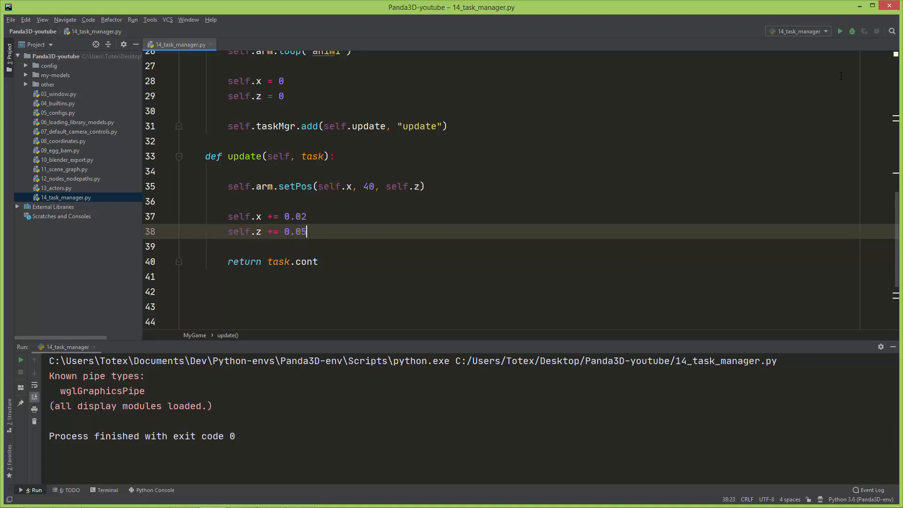
Run the script to watch the arm move diagonally, then close the game window.
{"action": "left_click", "coordinate": [840, 31]}
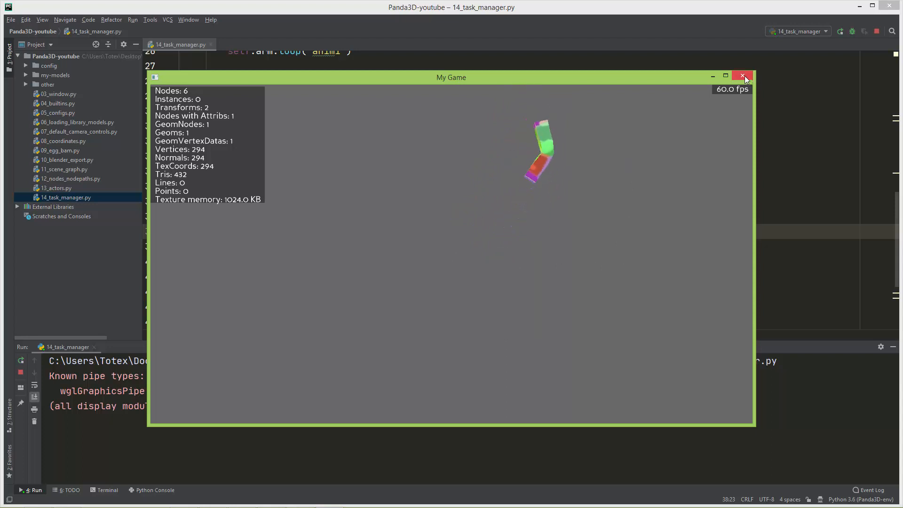
{"action": "left_click", "coordinate": [743, 76]}
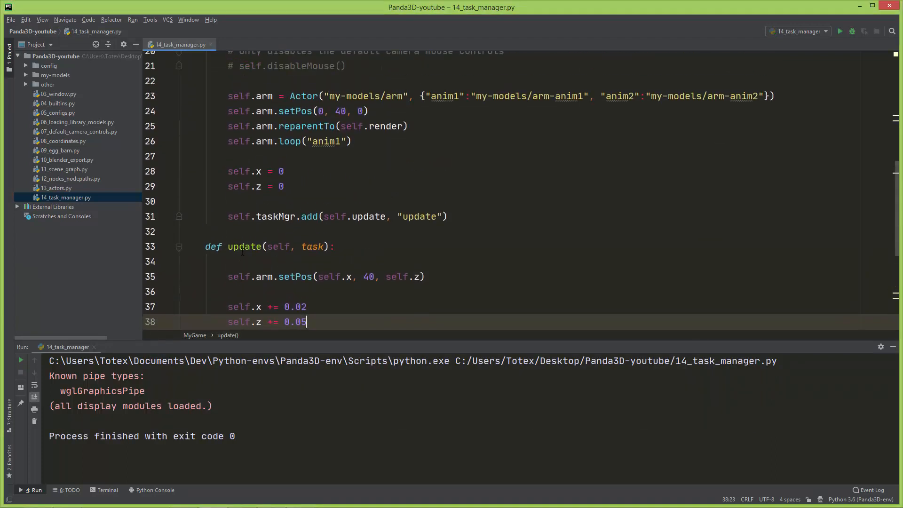
Switch to Chrome's Tasks page of the Panda3D manual and scroll to The Task Manager section.
{"action": "double_click", "coordinate": [262, 216]}
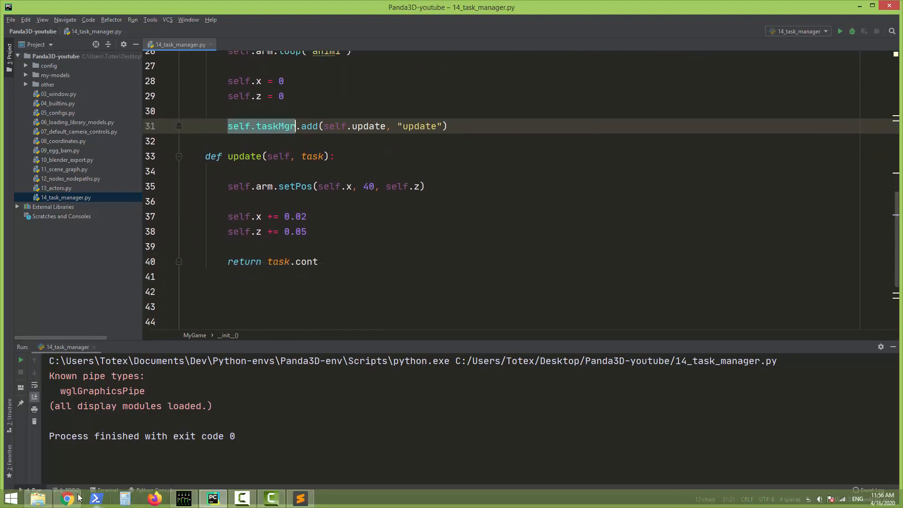
{"action": "left_click", "coordinate": [68, 497]}
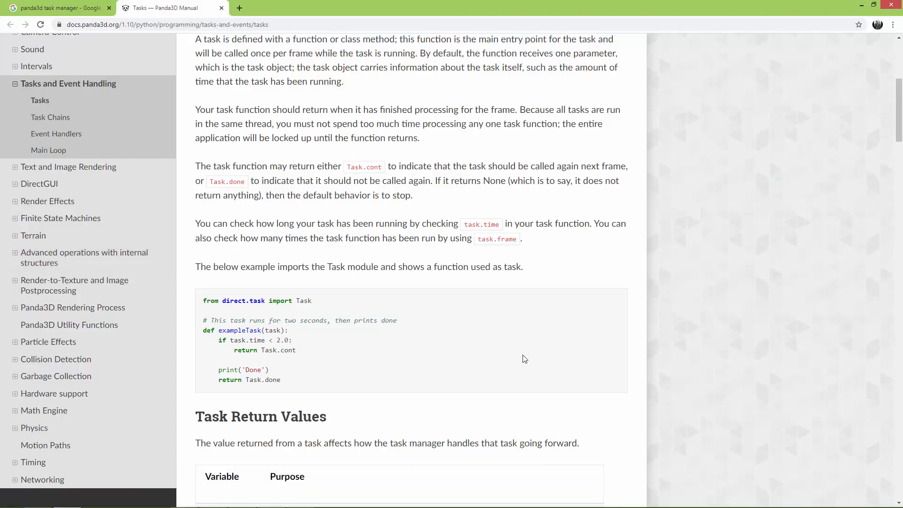
{"action": "left_click", "coordinate": [55, 8]}
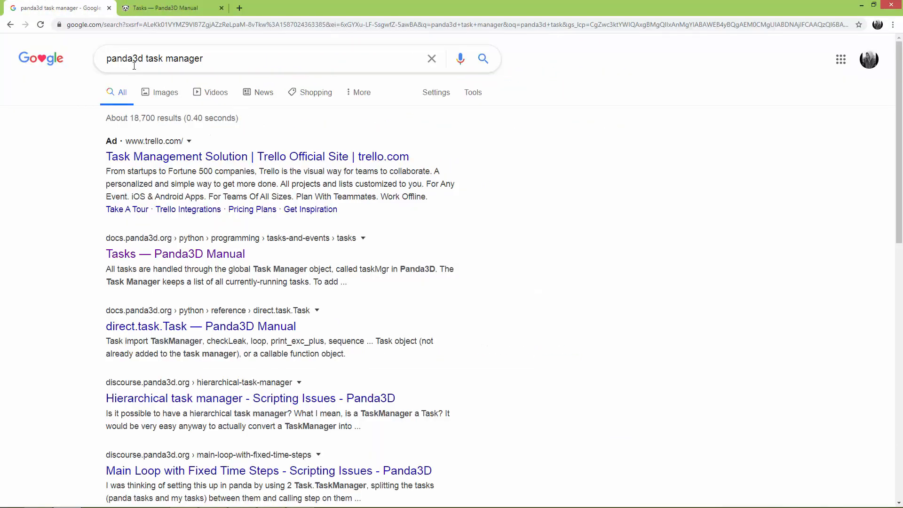
{"action": "mouse_move", "coordinate": [190, 85]}
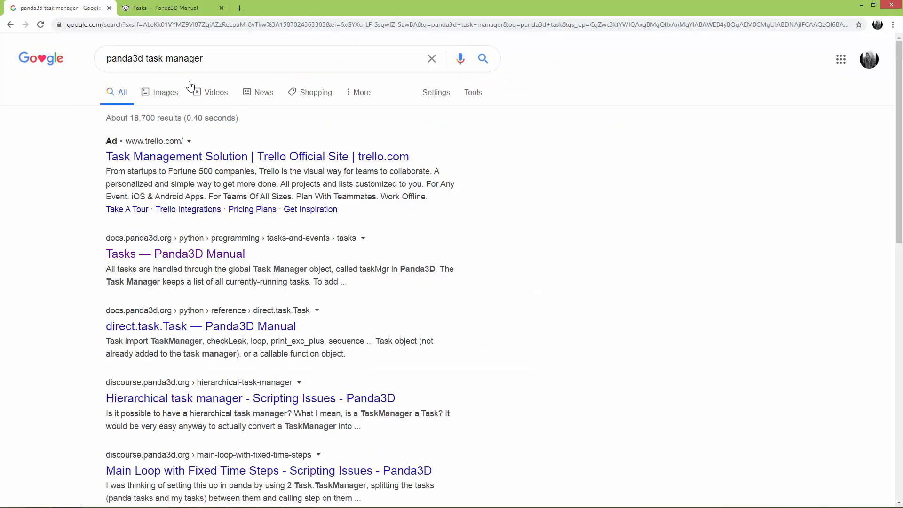
{"action": "left_click", "coordinate": [167, 8]}
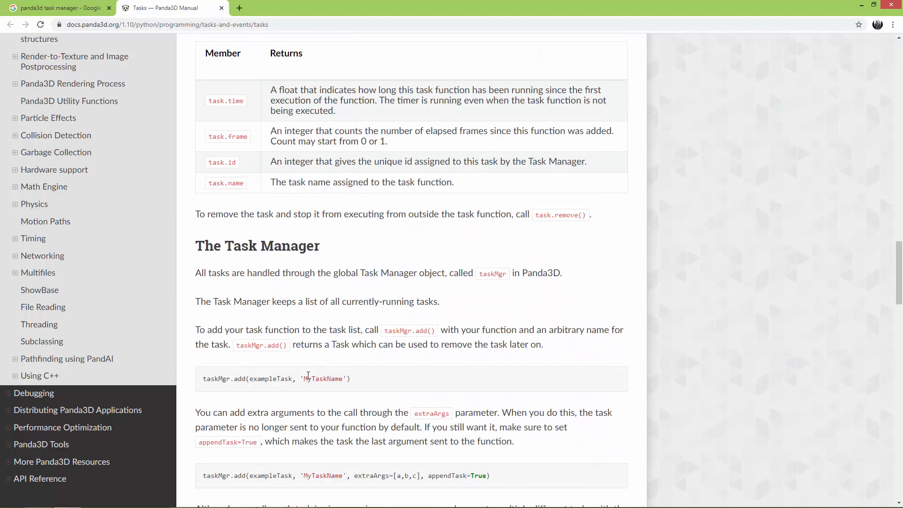
{"action": "scroll", "scroll_direction": "down", "scroll_amount": 3}
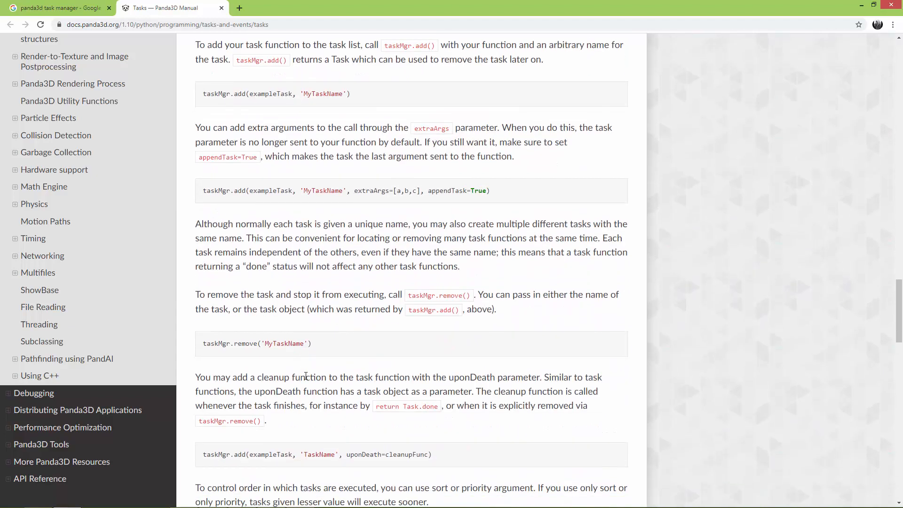
{"action": "scroll", "scroll_direction": "down", "scroll_amount": 3}
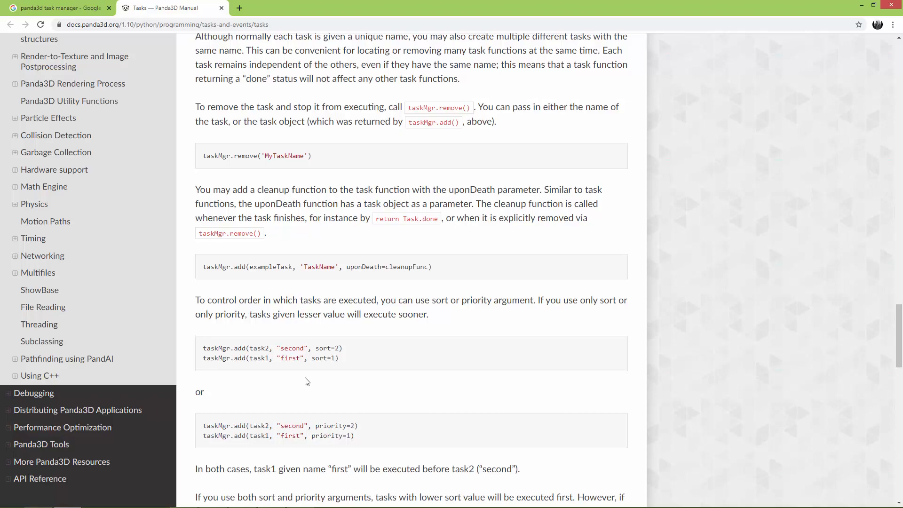